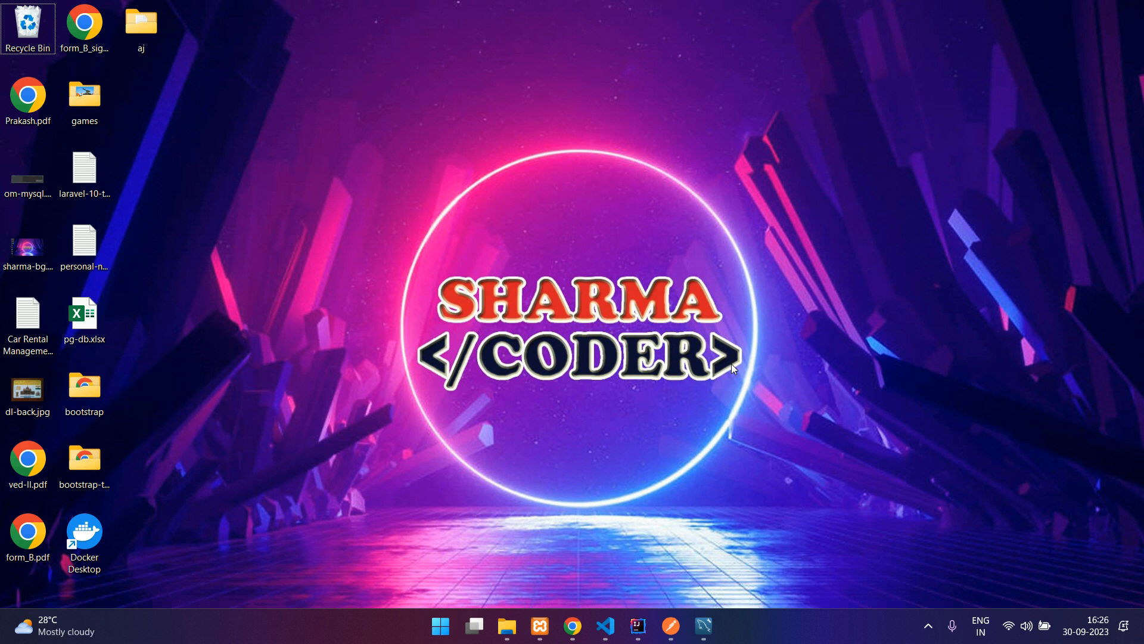
mouse_move(734, 368)
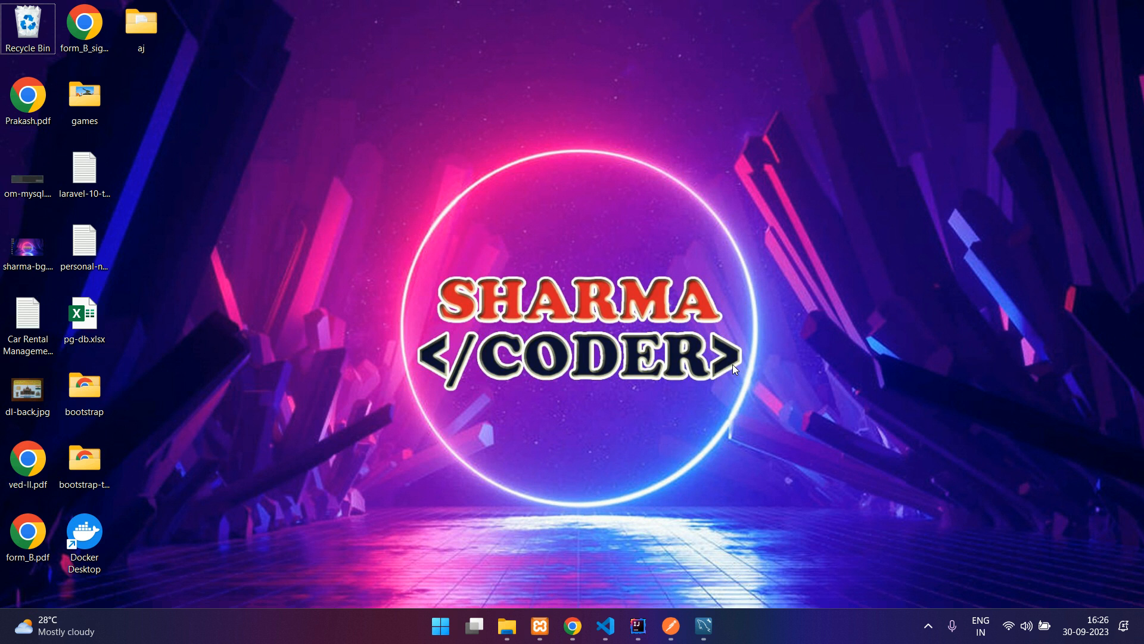
mouse_move(704, 443)
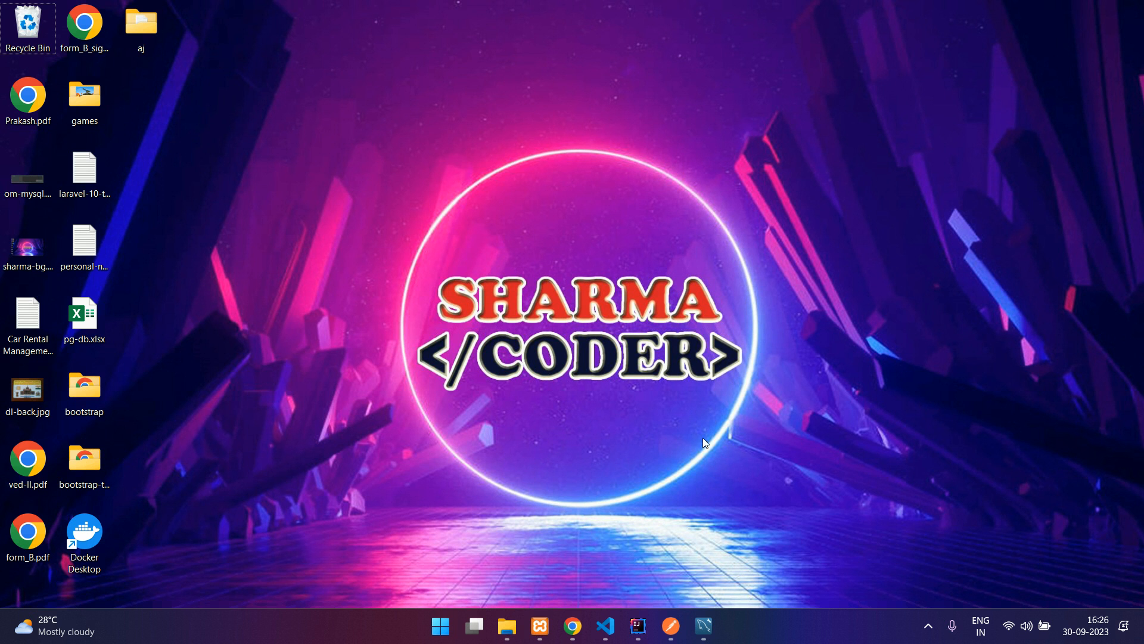
Open the students Angular project and its student-list.component.html template
click(606, 626)
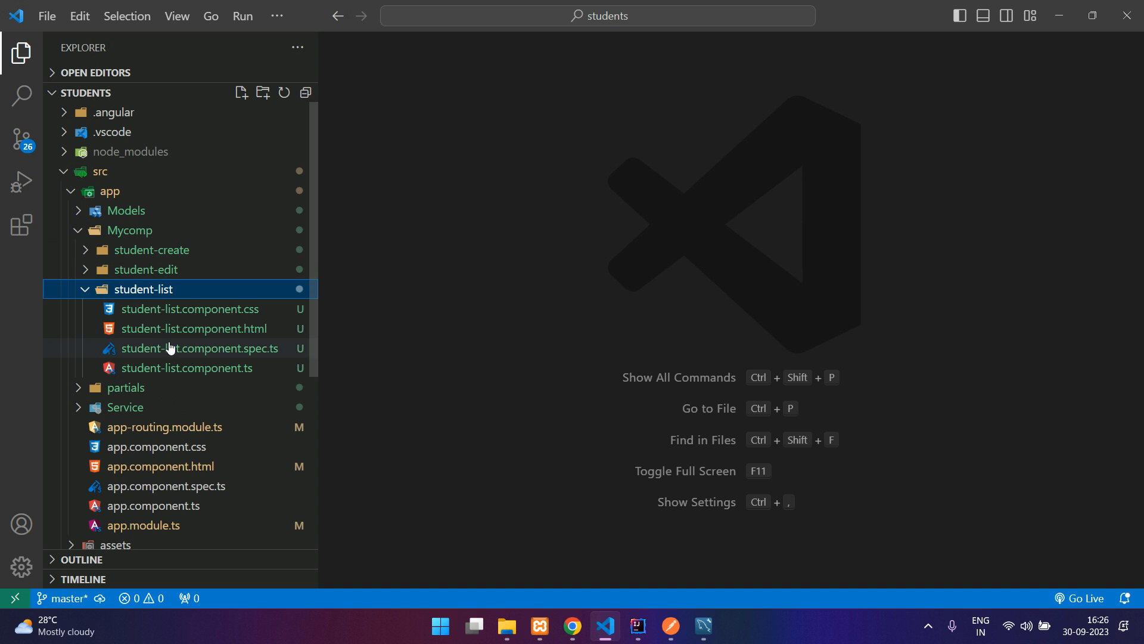
click(194, 329)
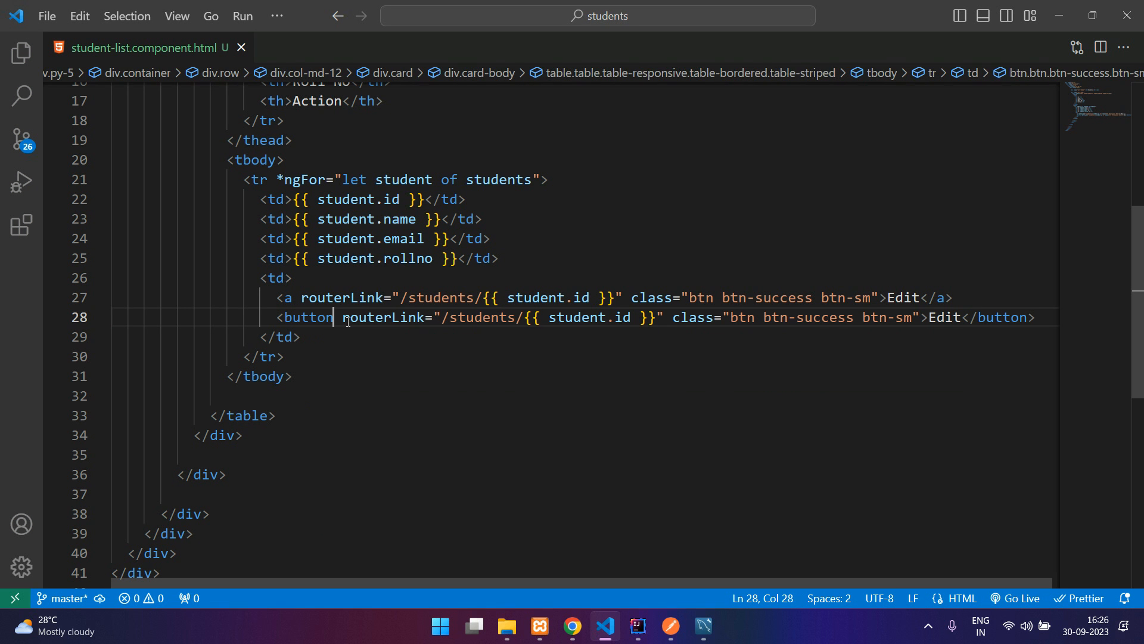
Remove the second button's routerLink, restyle it btn-danger ms-2 and relabel it Delete
drag(343, 317, 607, 317)
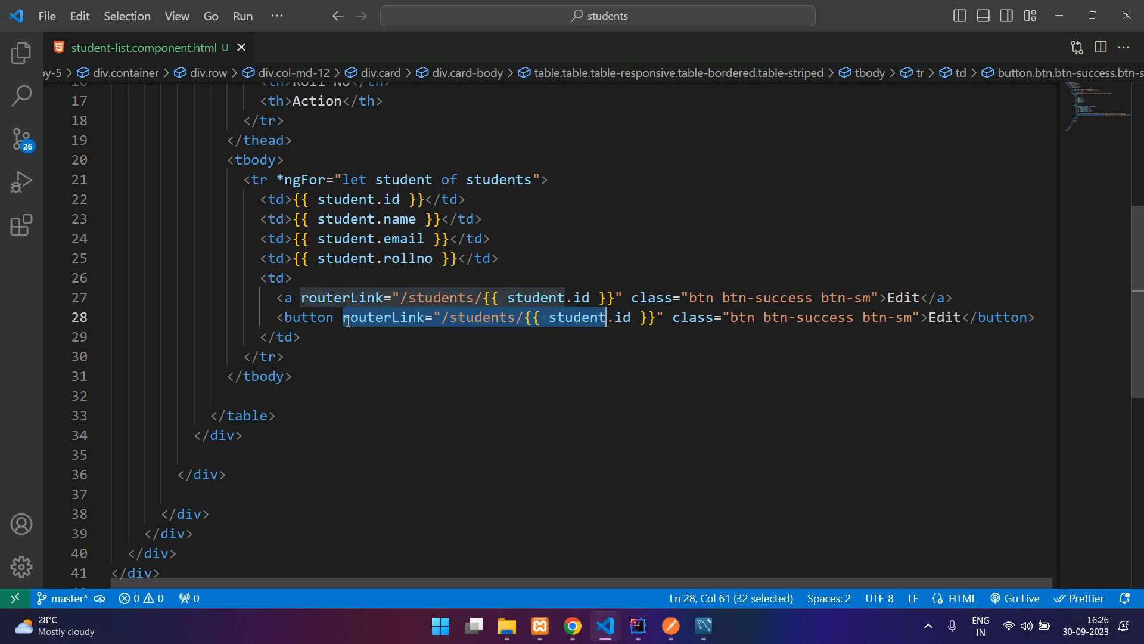
key(Delete)
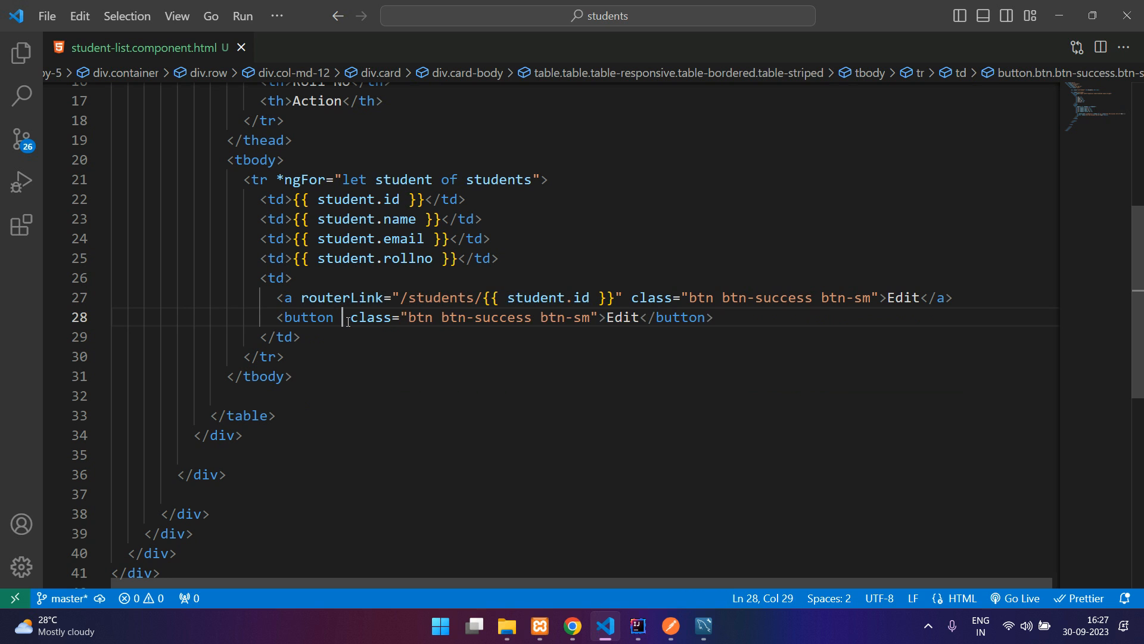
double_click(494, 317)
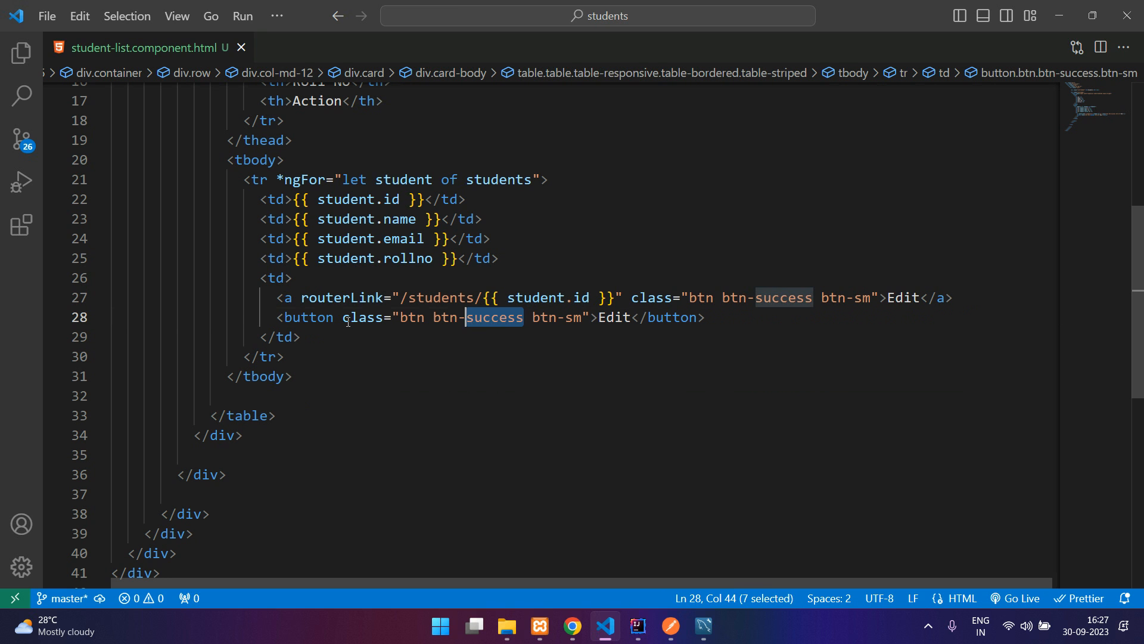
text(danger)
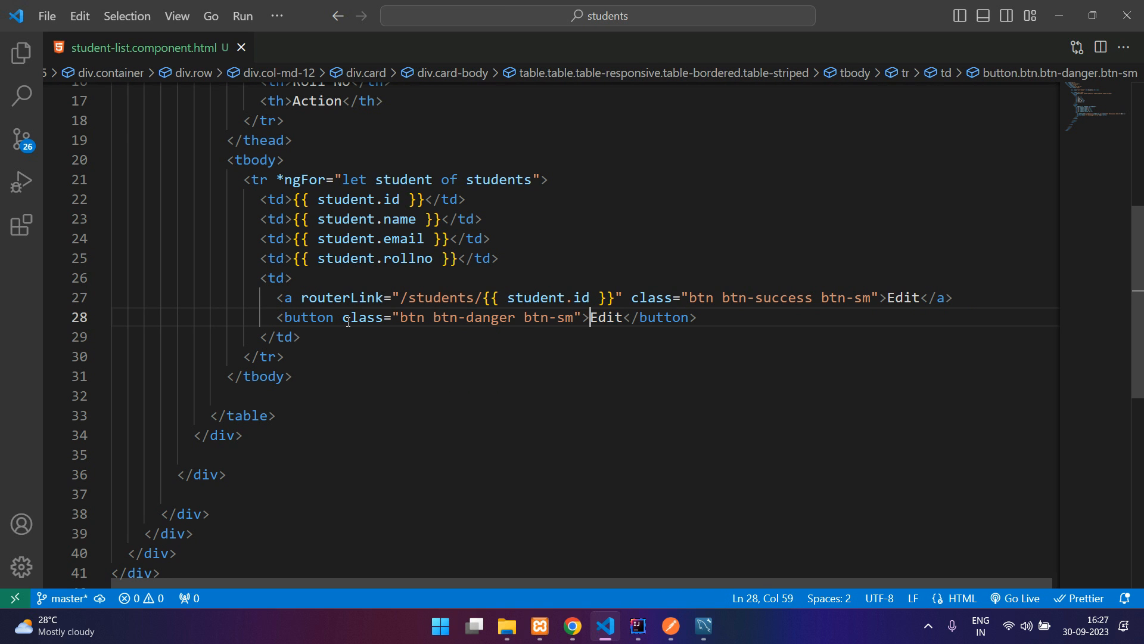
text(Delete)
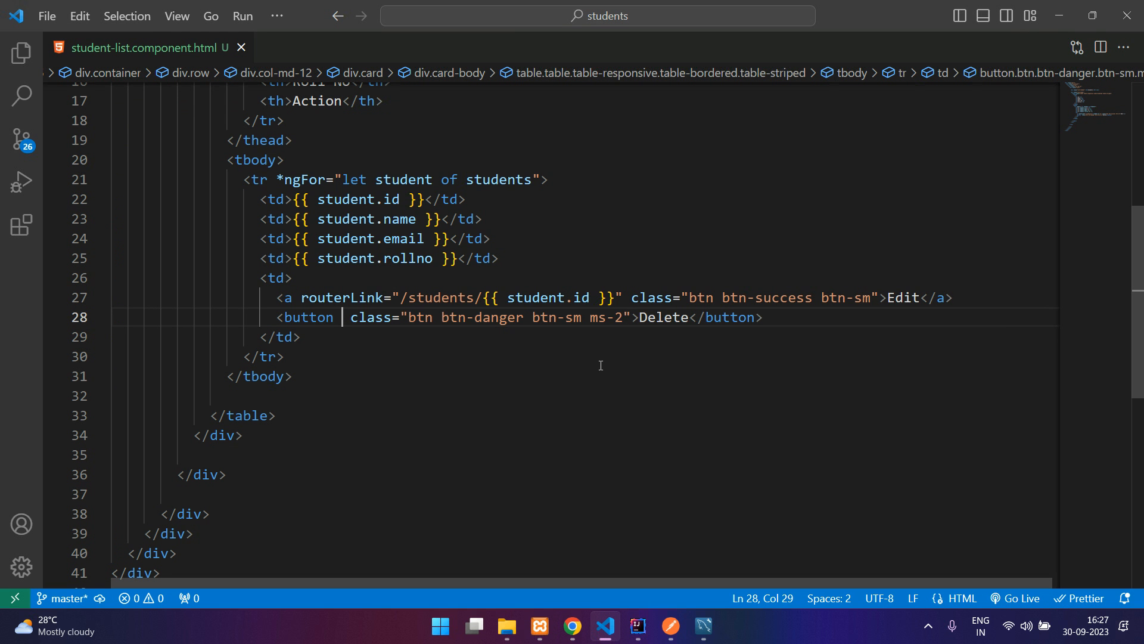
Bind the Delete button's click to deleteStudent(student.id)
text((click)="")
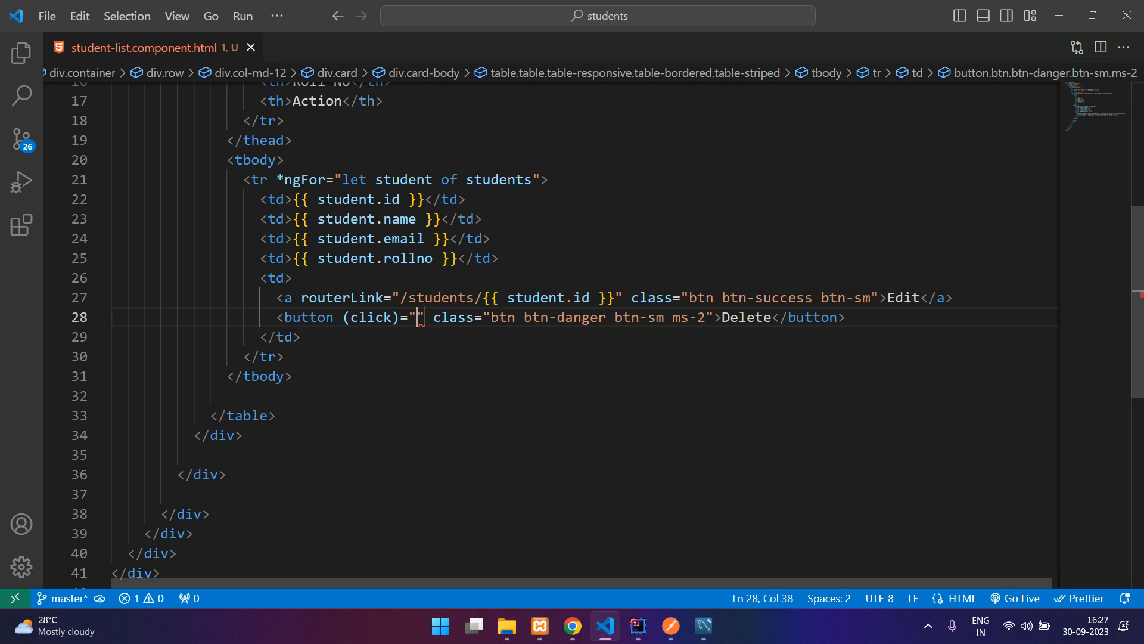
text(deleteStudebt)
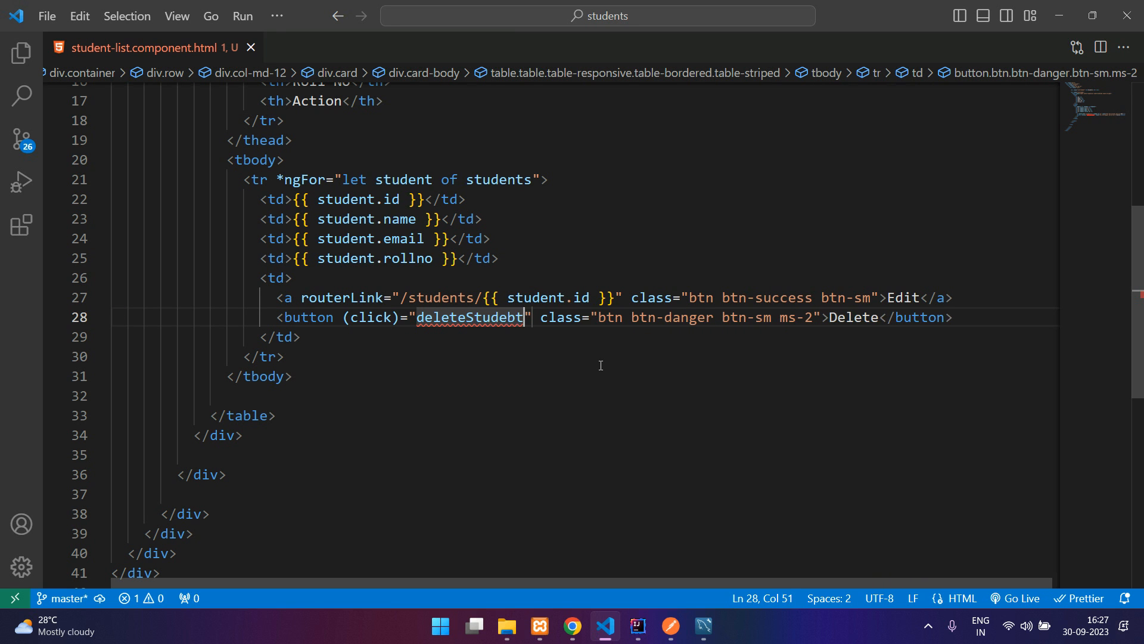
text(())
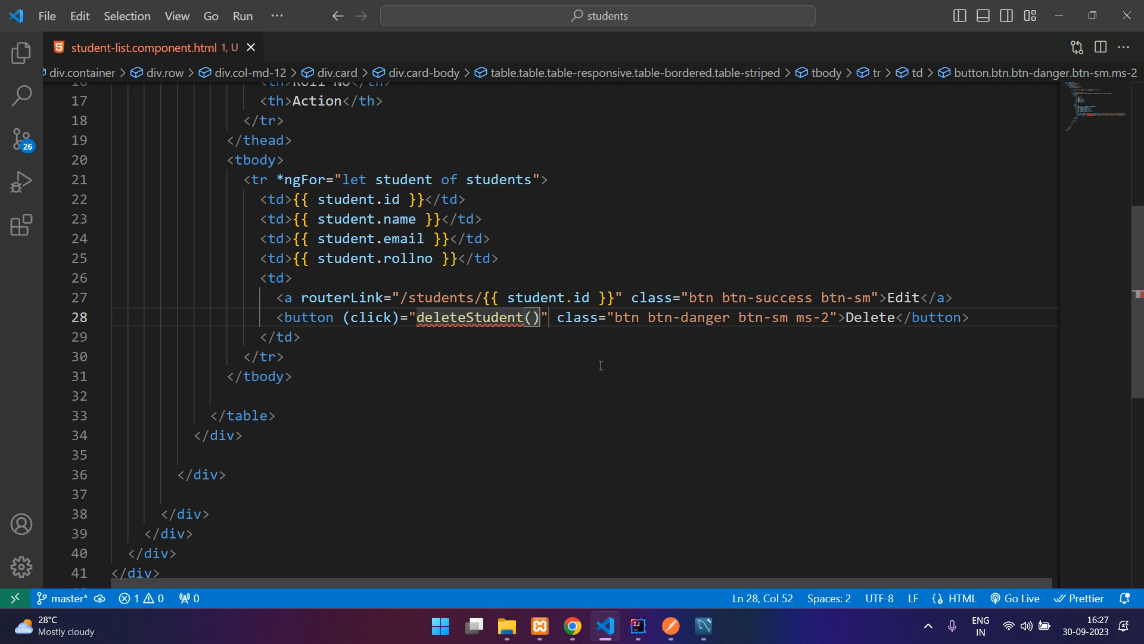
text(student.id)
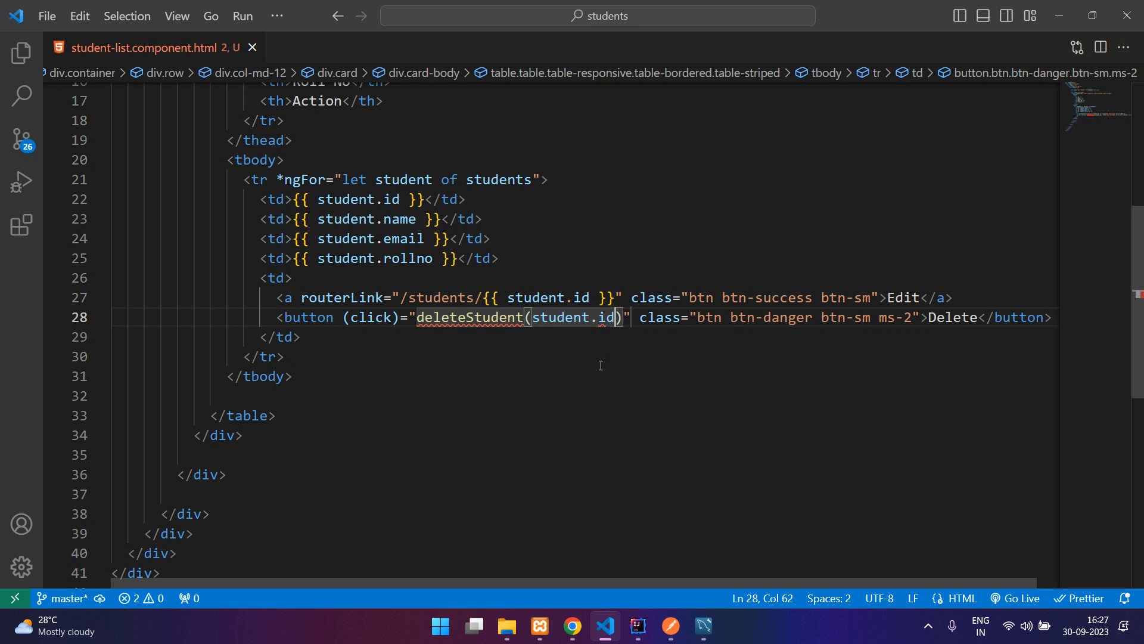
double_click(471, 317)
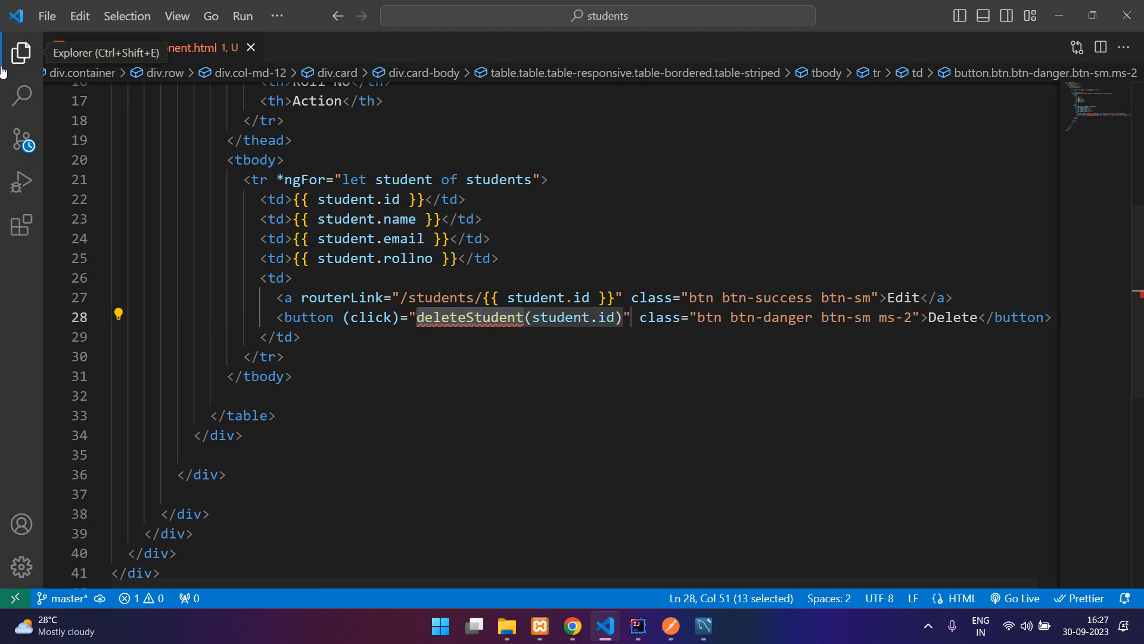
Add an empty deleteStudent(id: any){ } method to student-list.component.ts
click(22, 51)
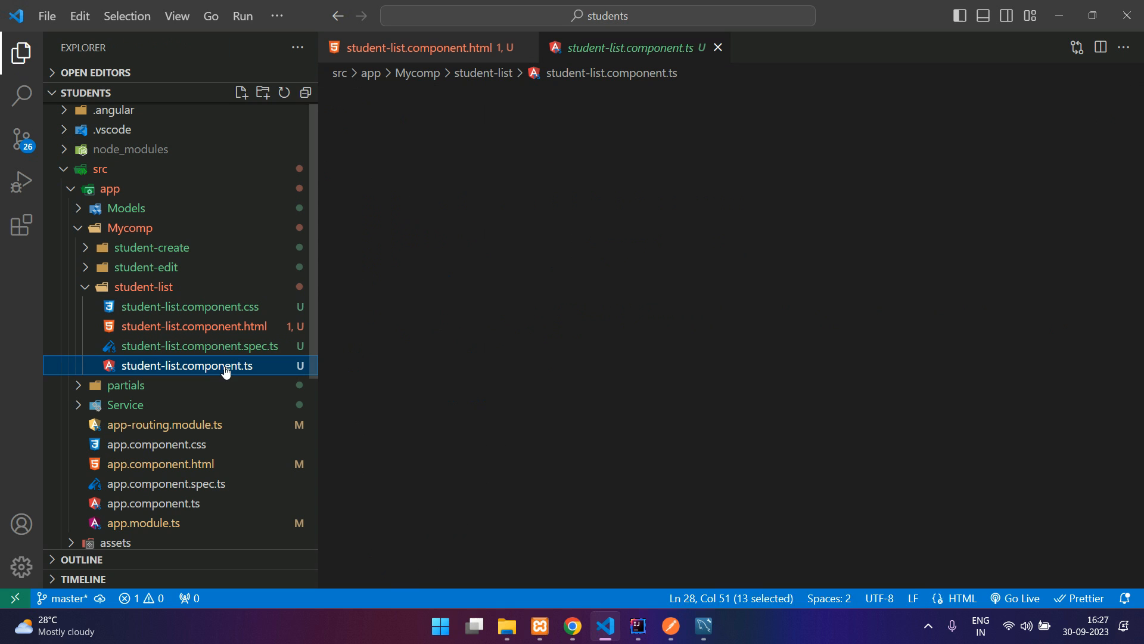
click(187, 365)
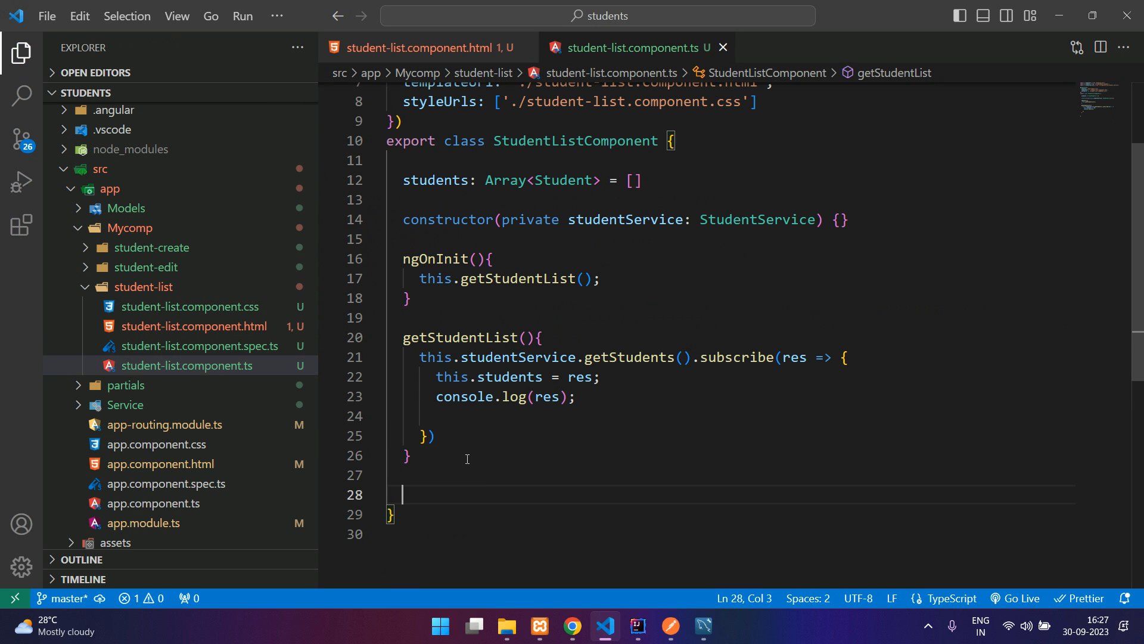
text(deleteStudent())
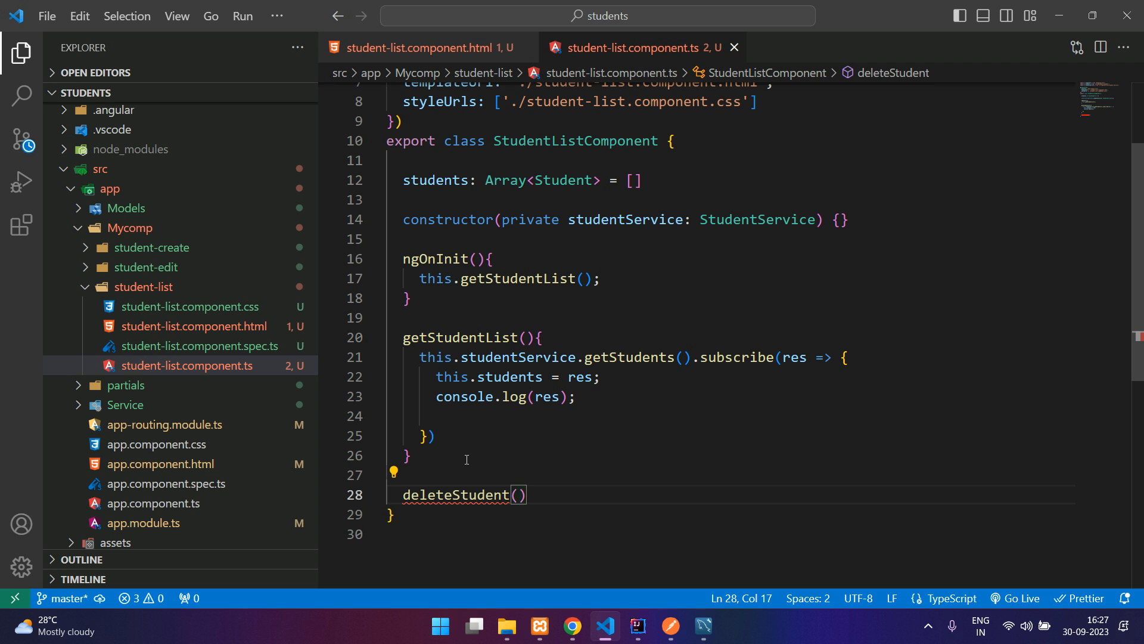
text(id:)
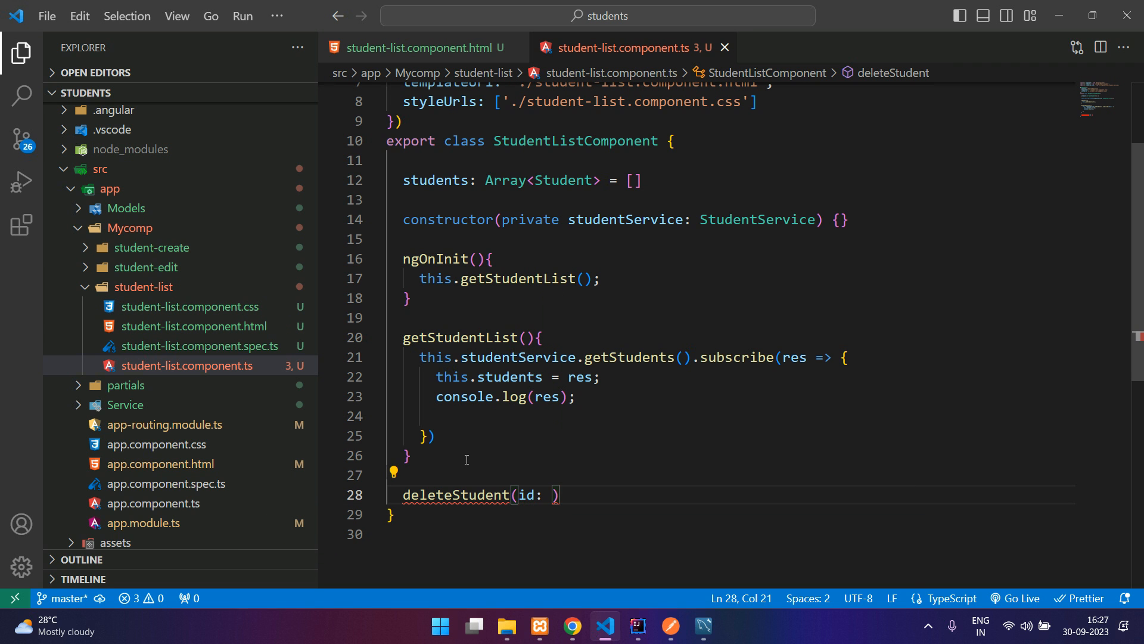
text(any){)
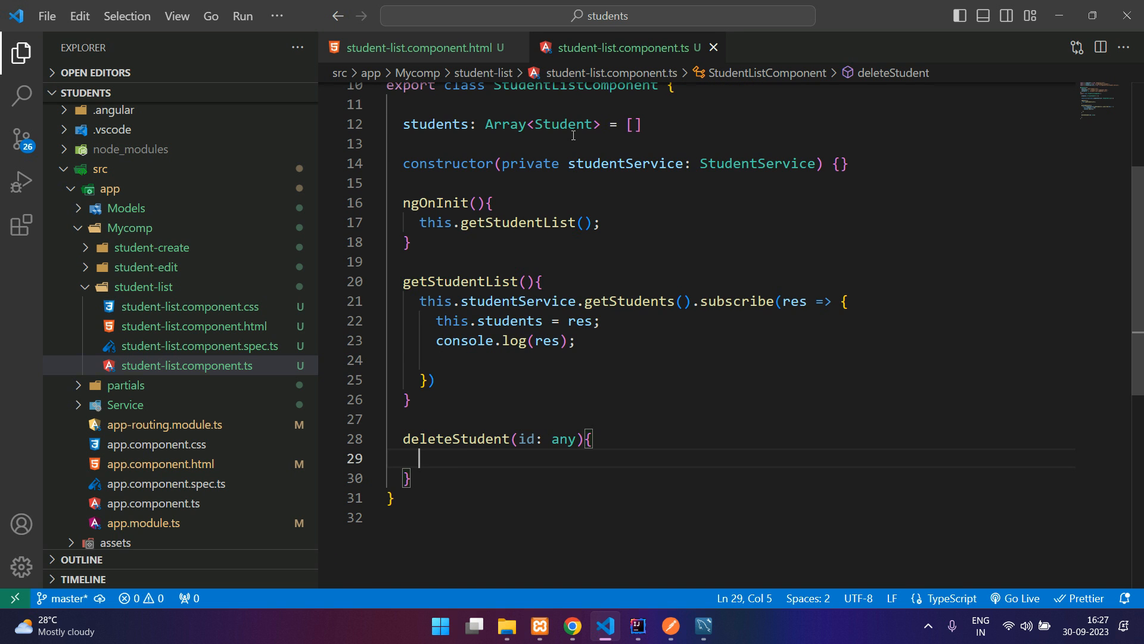
click(416, 48)
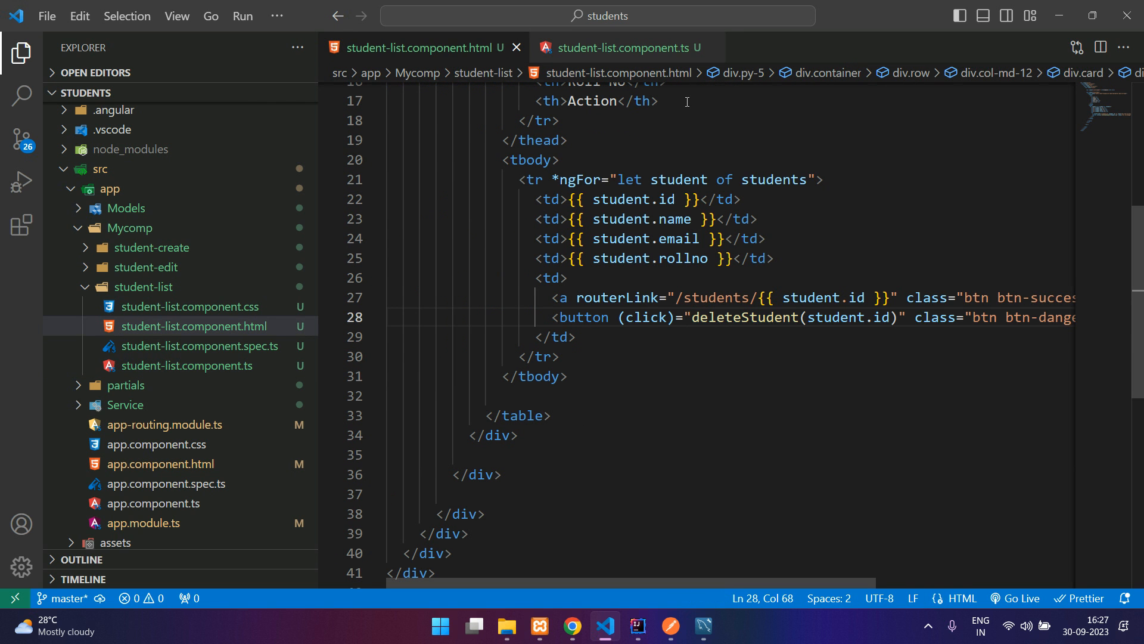
Start a deleteStudent(id: any) { method in student.service.ts after updateStudent
click(626, 48)
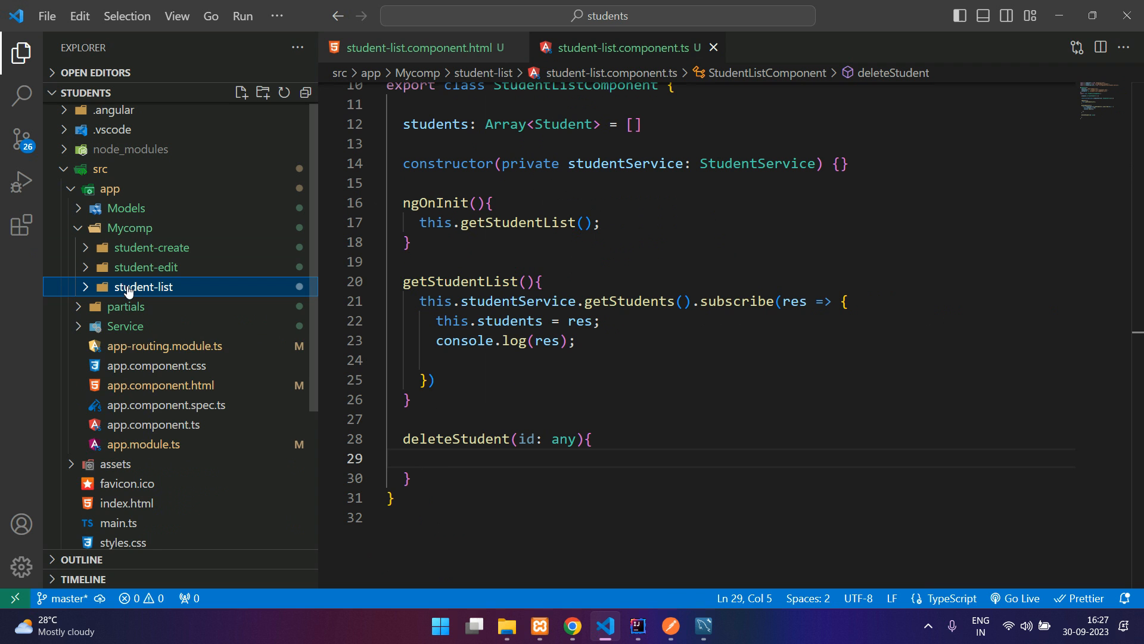
click(125, 327)
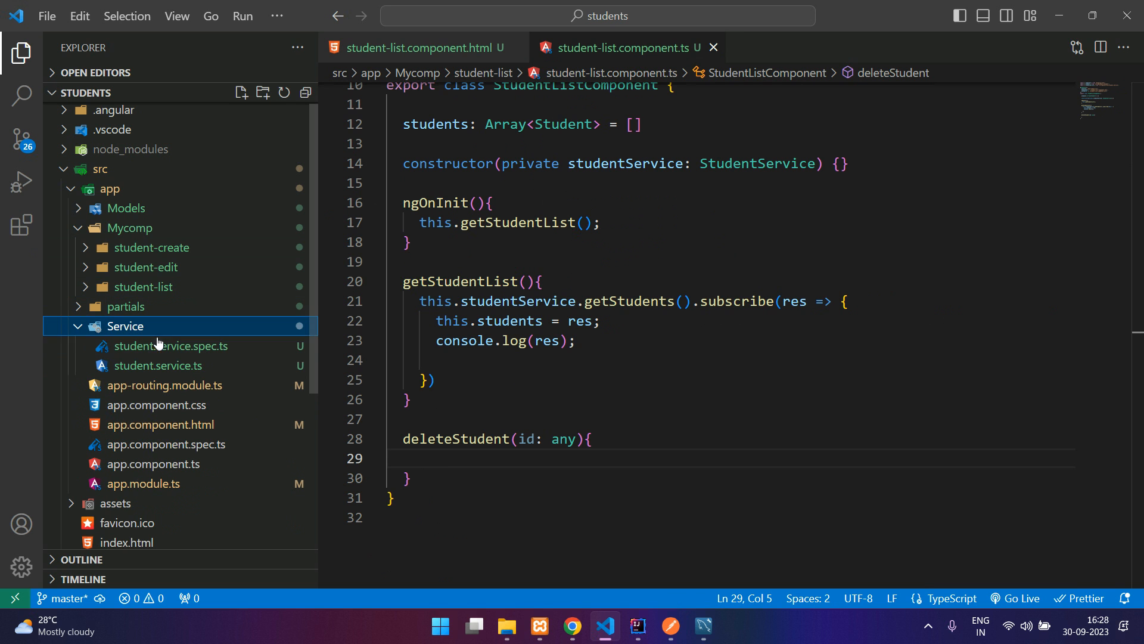
click(157, 365)
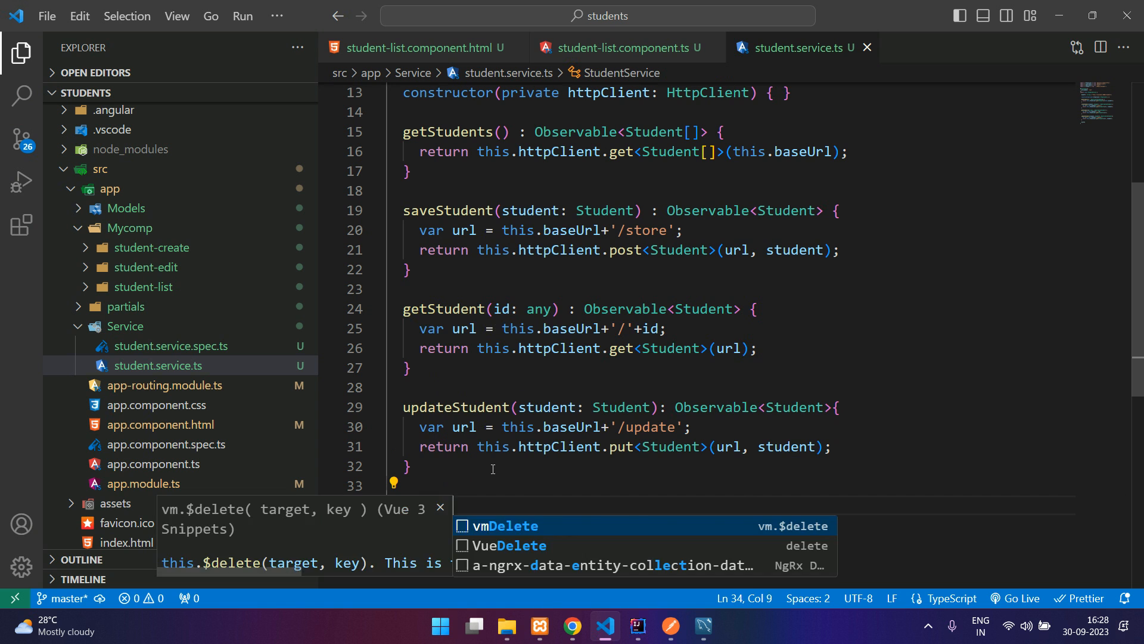
text(deleteStudent())
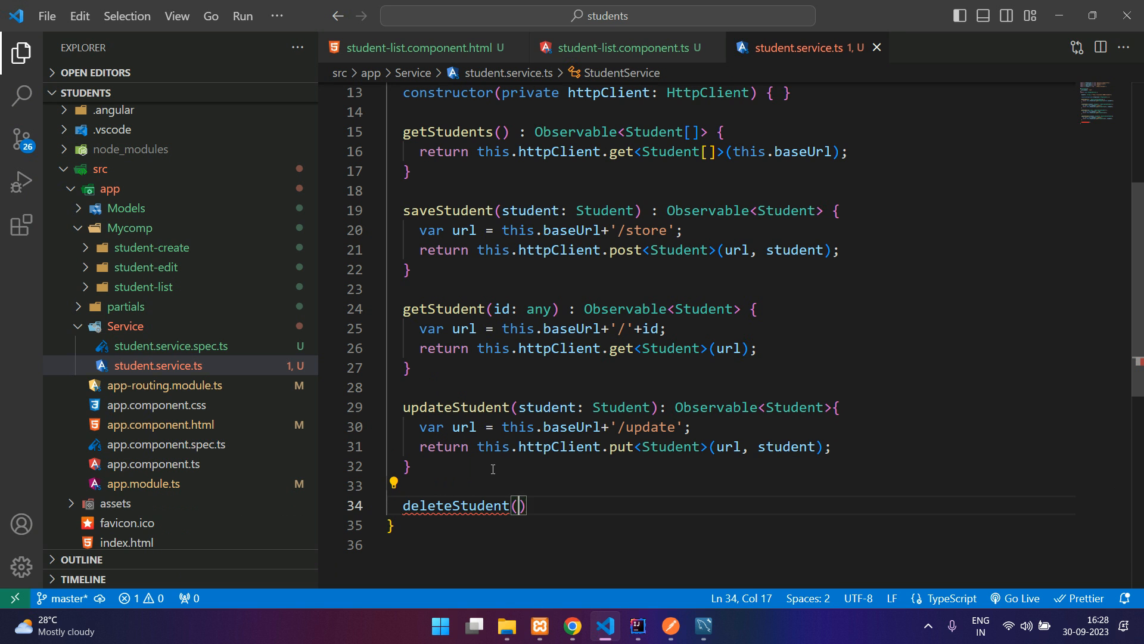
text(id: any)
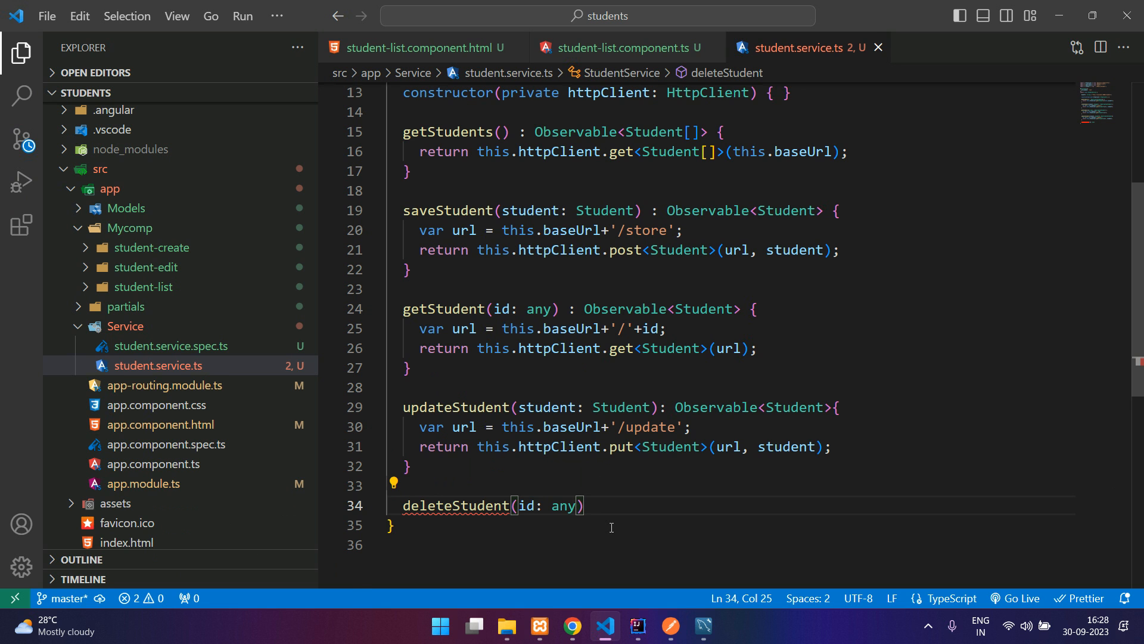
text({)
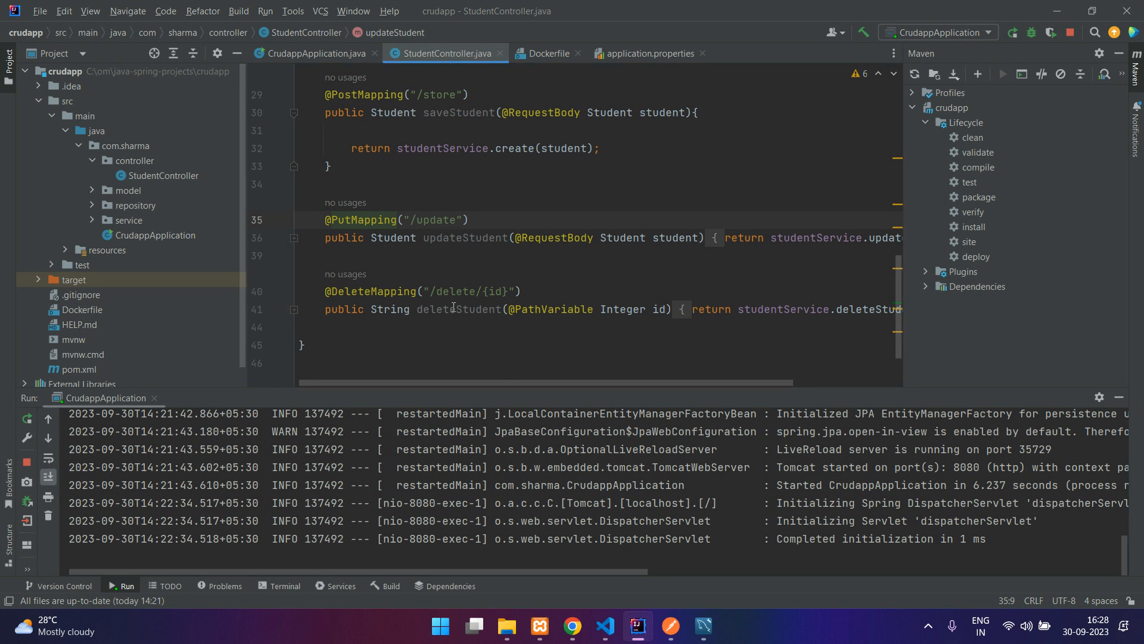
Check in StudentController.java that the delete endpoint returns a String
double_click(388, 308)
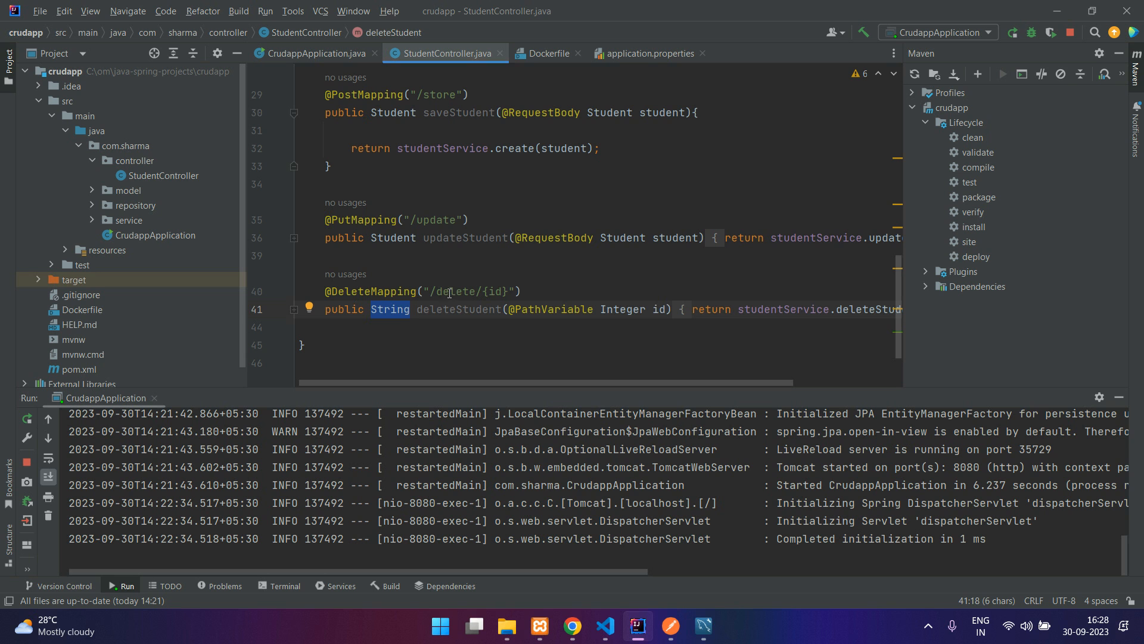
double_click(454, 290)
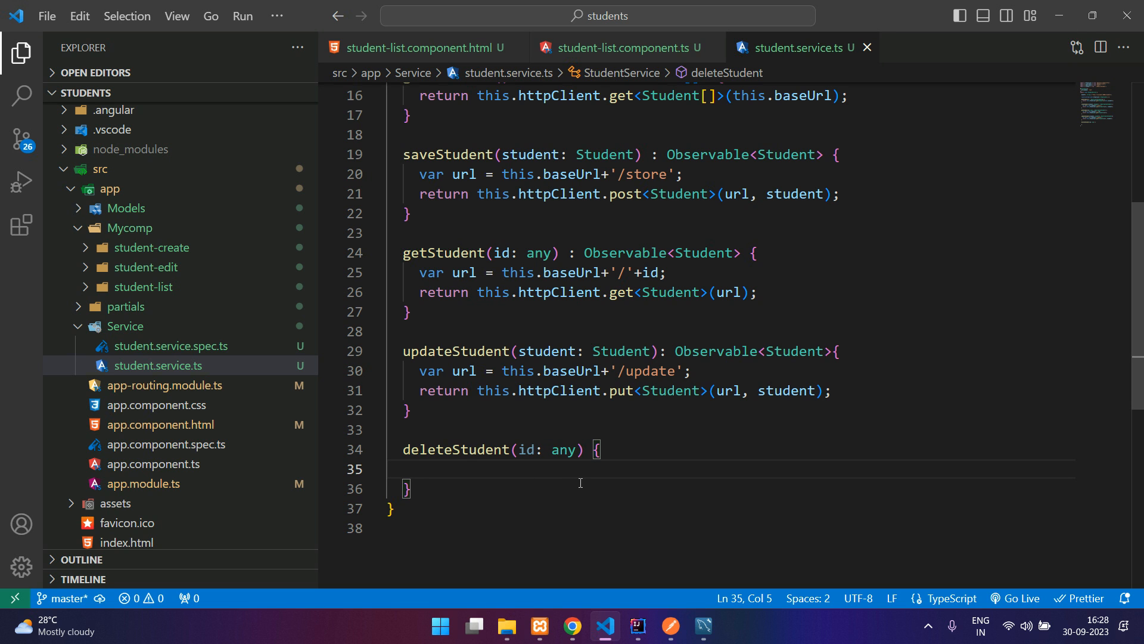
mouse_move(418, 371)
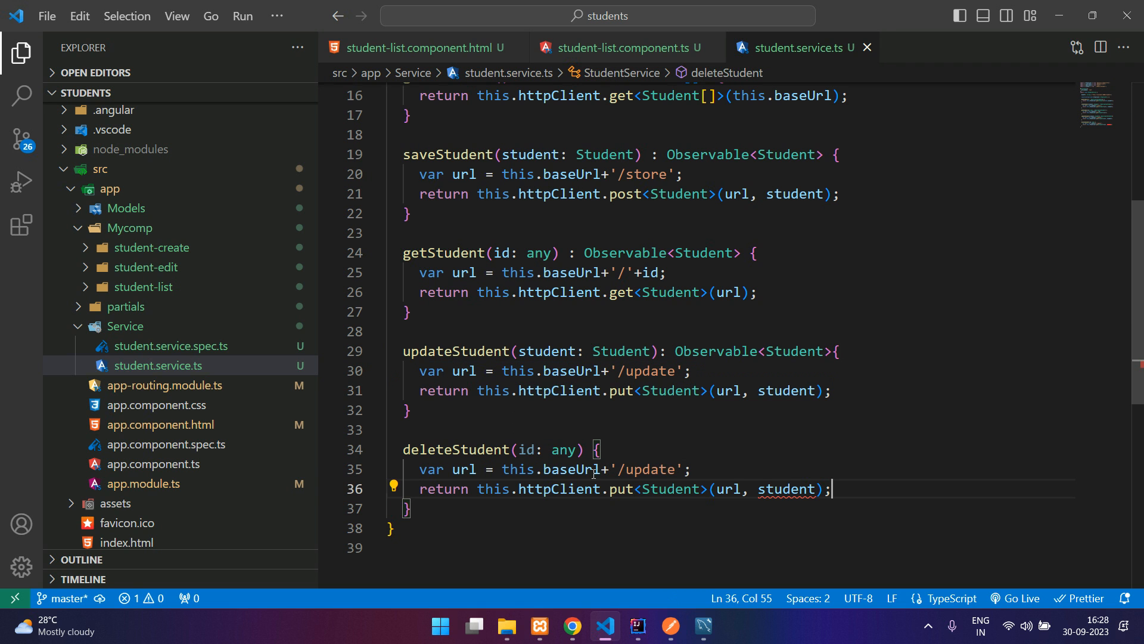
Make the service's deleteStudent call http.delete on '/delete/'+id with no Student body
text(delete/)
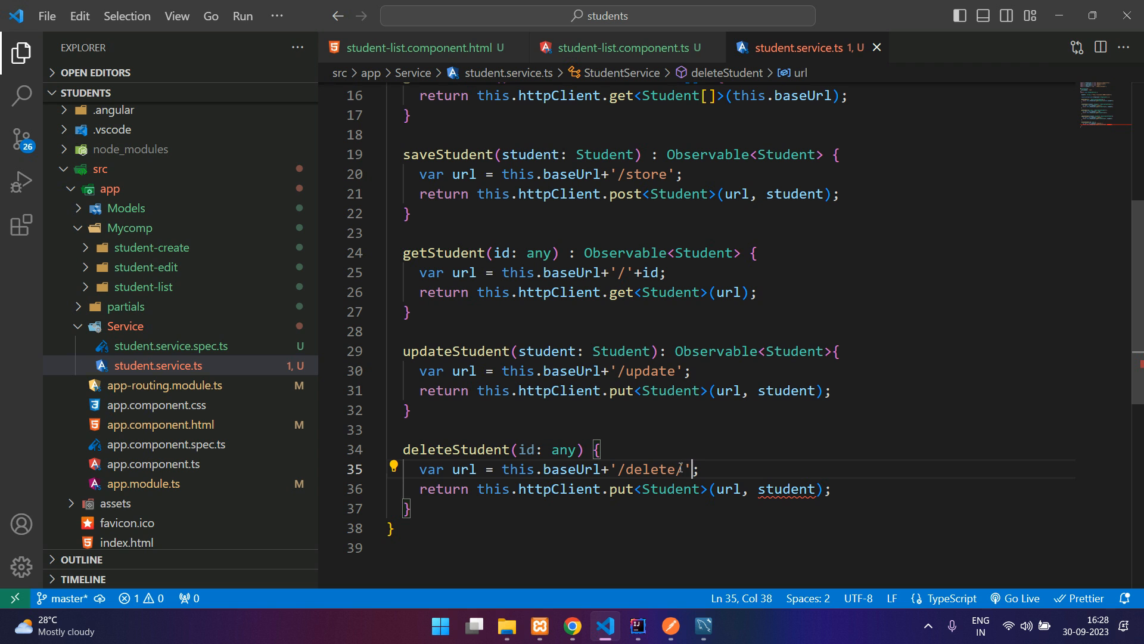
text(+id)
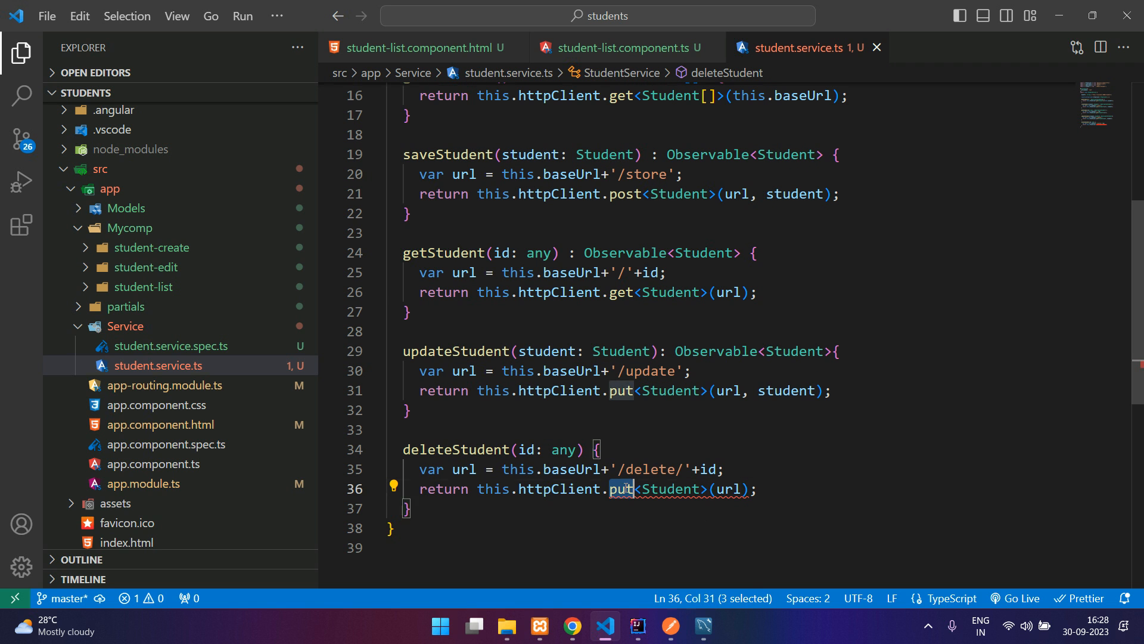
text(delete)
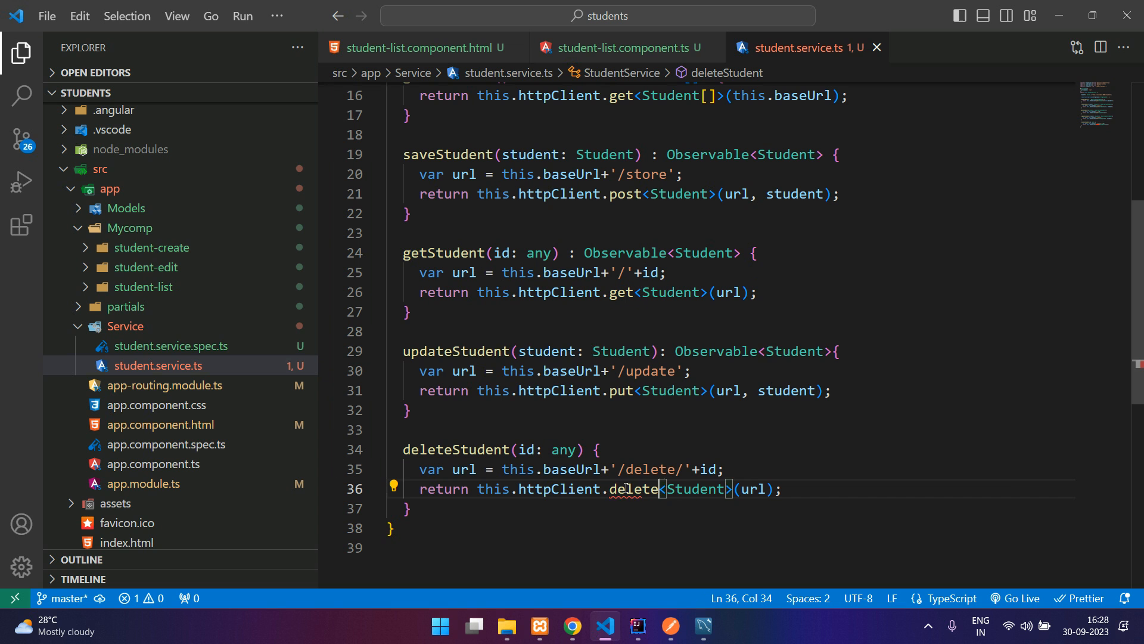
double_click(695, 489)
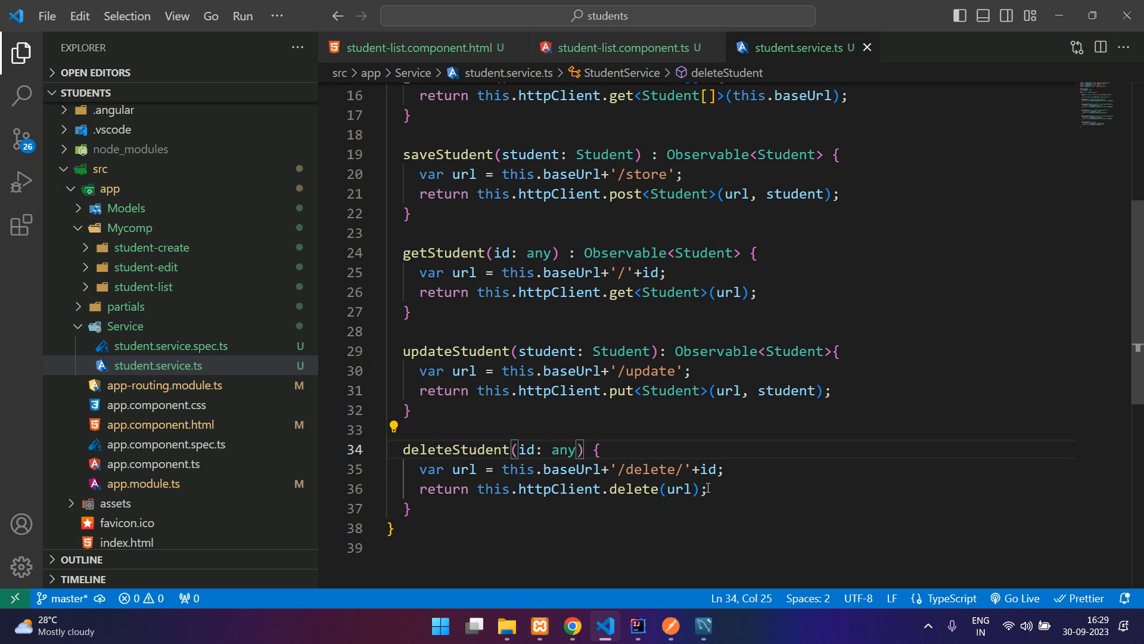
Select the service's deleteStudent name and move to the student-list component code
click(427, 449)
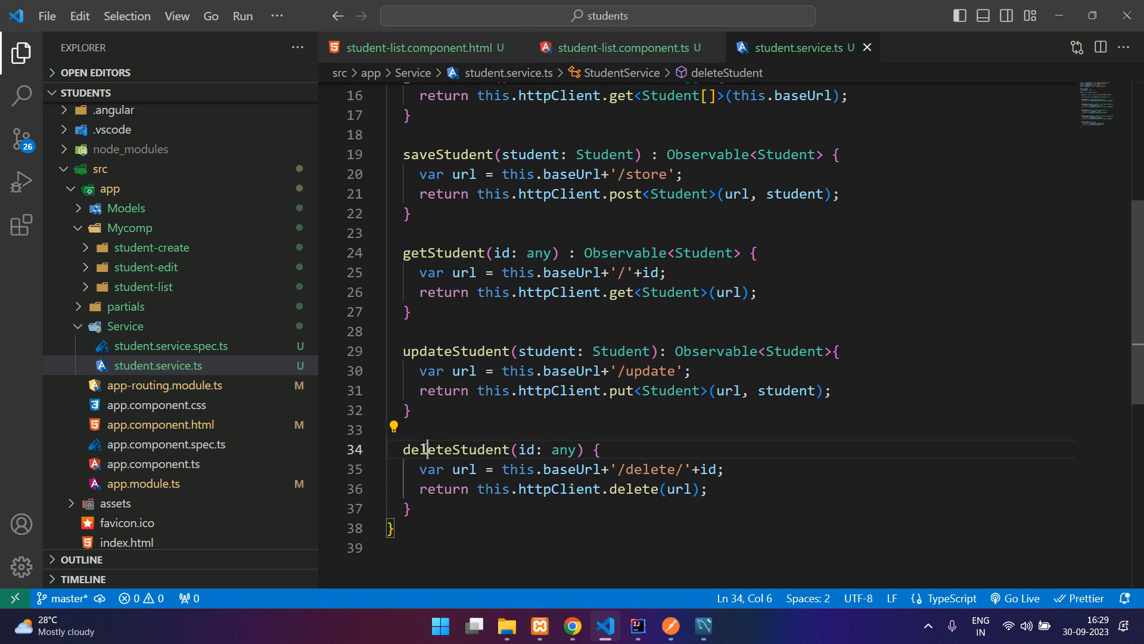
double_click(456, 449)
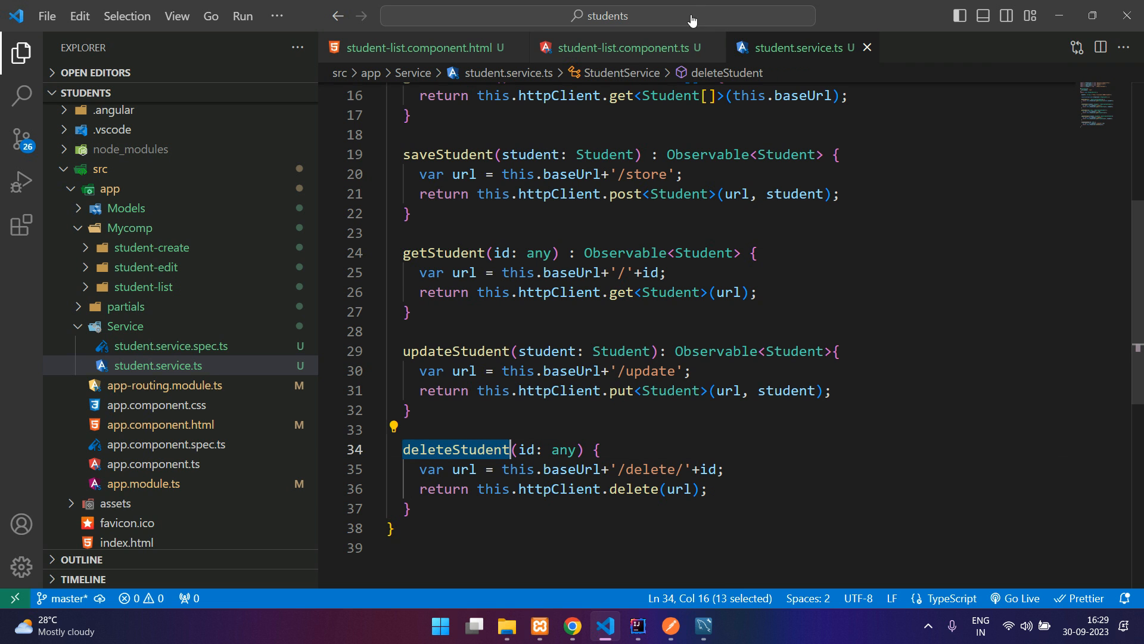
click(619, 47)
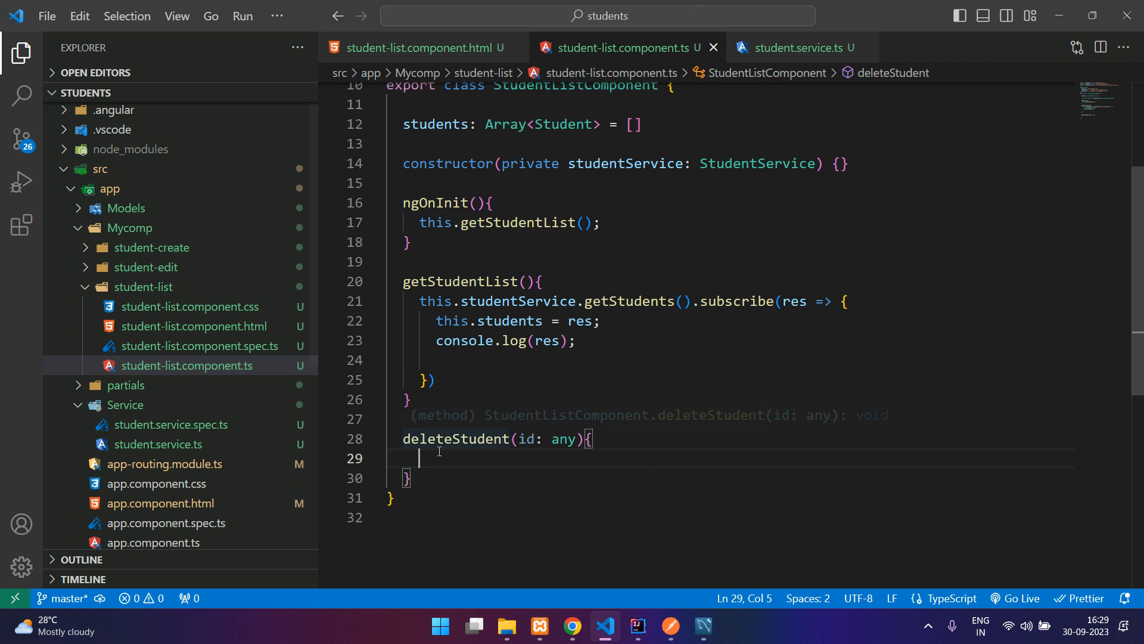
Call this.studentService.deleteStudent(id).subscribe, logging res and re-running getStudentList()
text(this.)
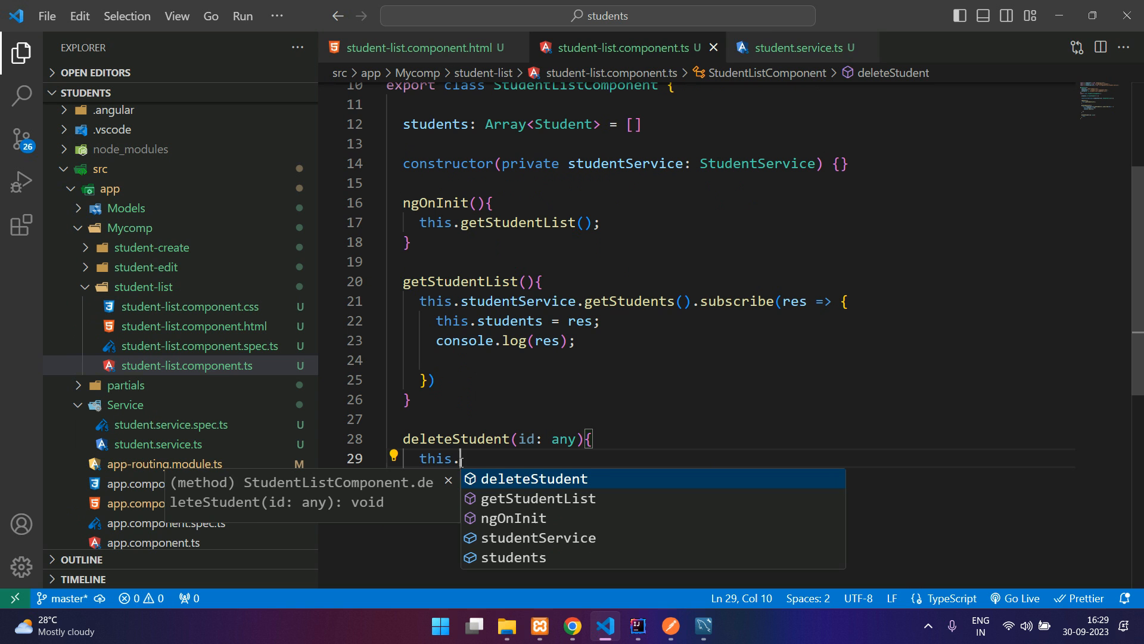
text(studentService.deleteStudent)
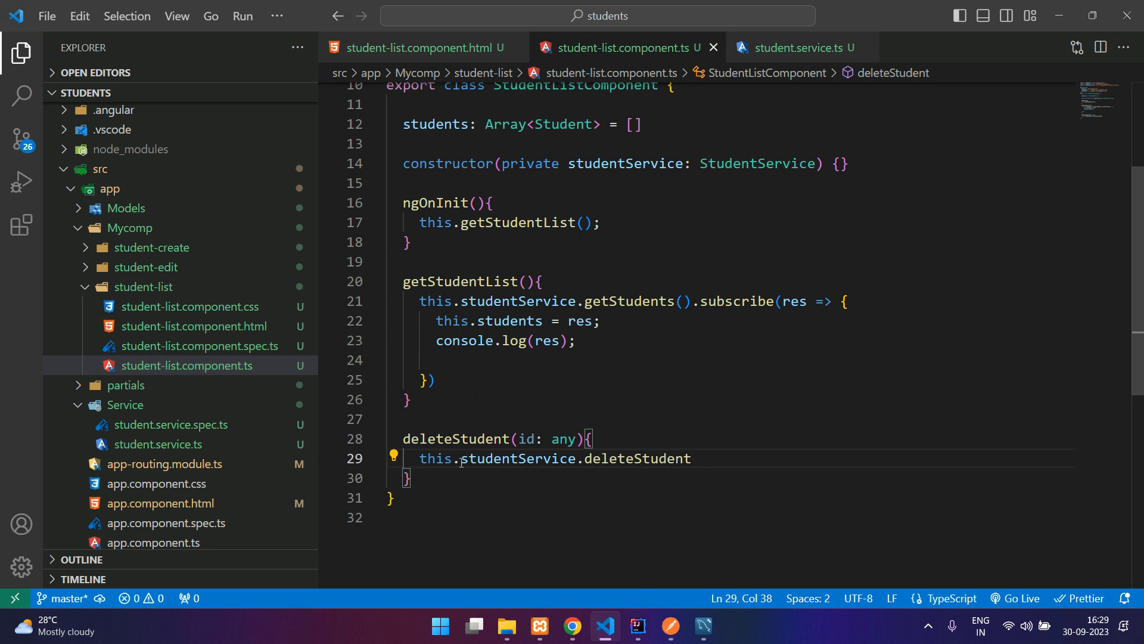
text((id).)
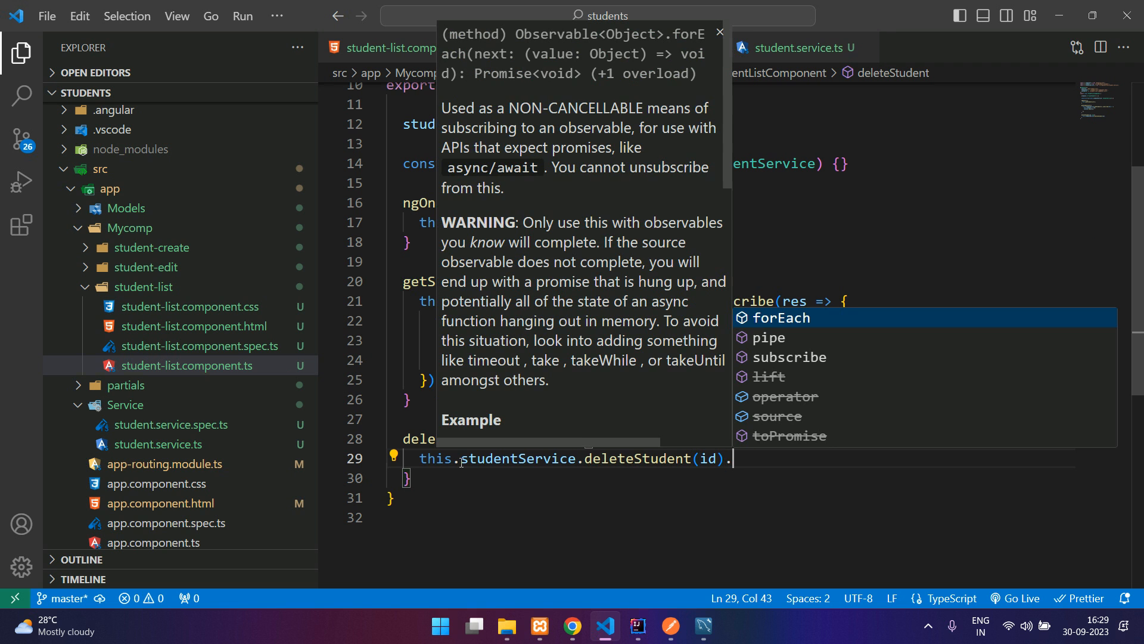
text(.subscribe(res => {)
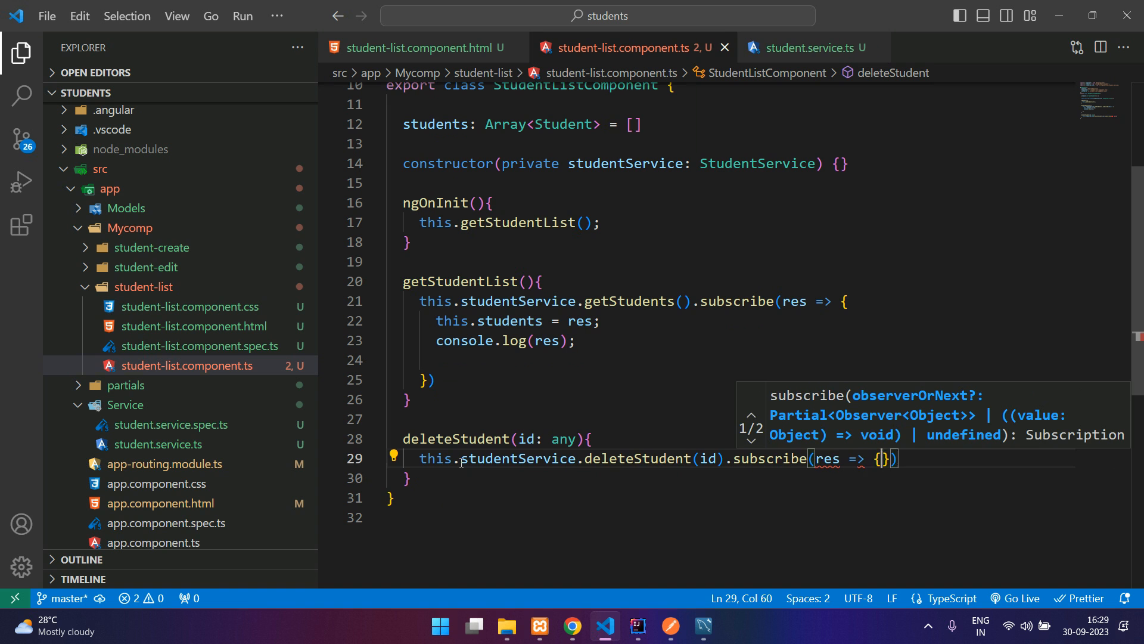
text(log(res);)
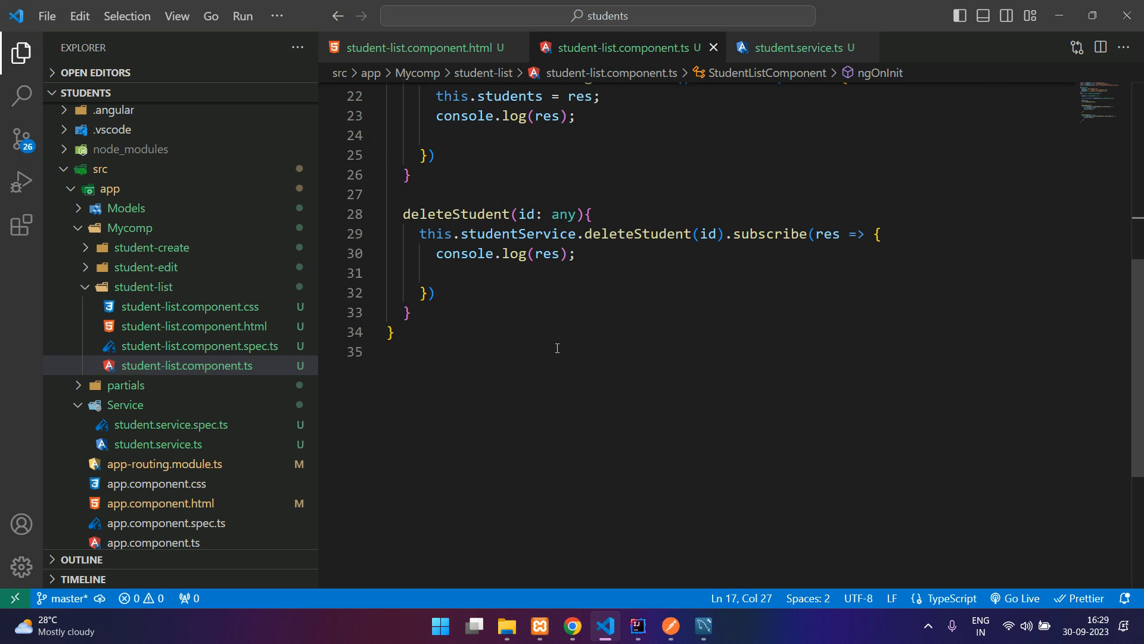
text(this.getStudentList();)
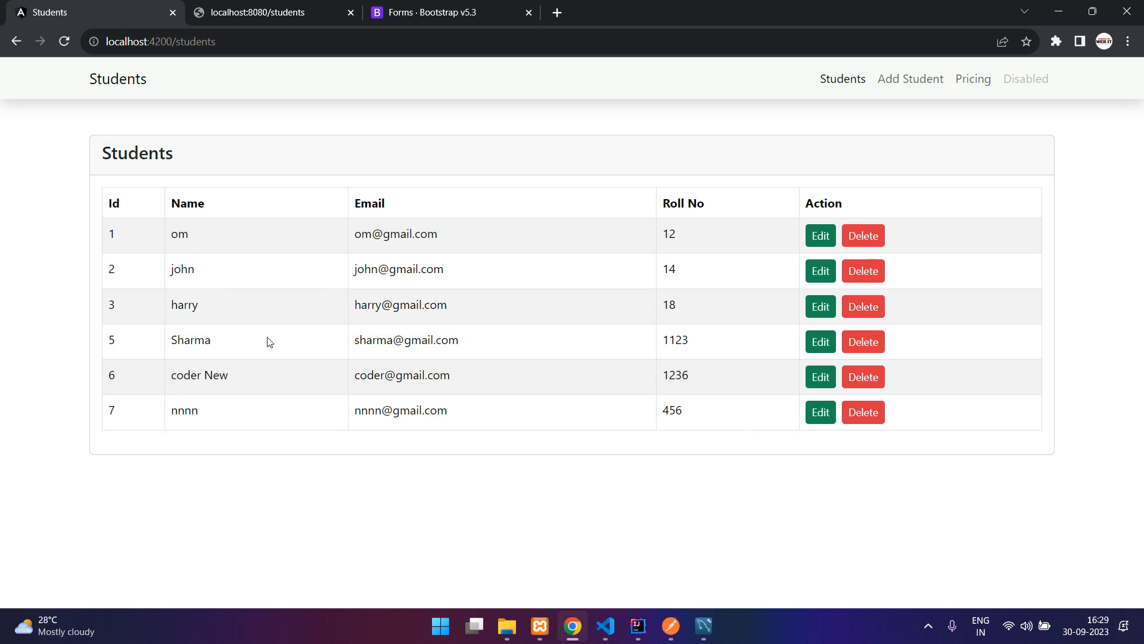
Show the DevTools console (F12) beneath the Students list with its logged six records
key(F12)
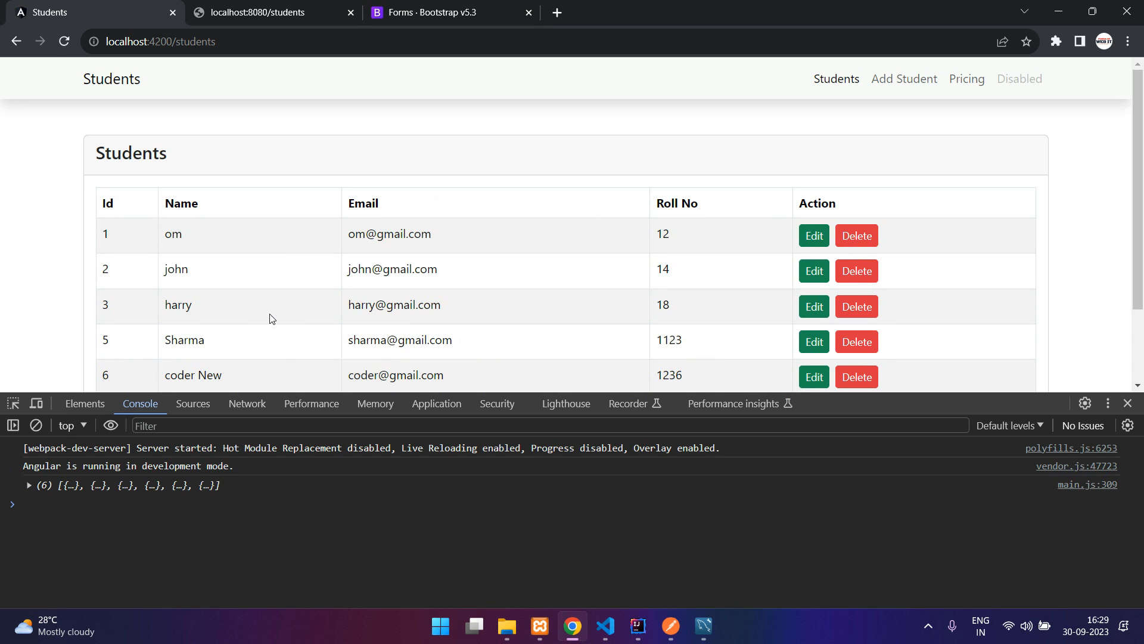
scroll(down, 3)
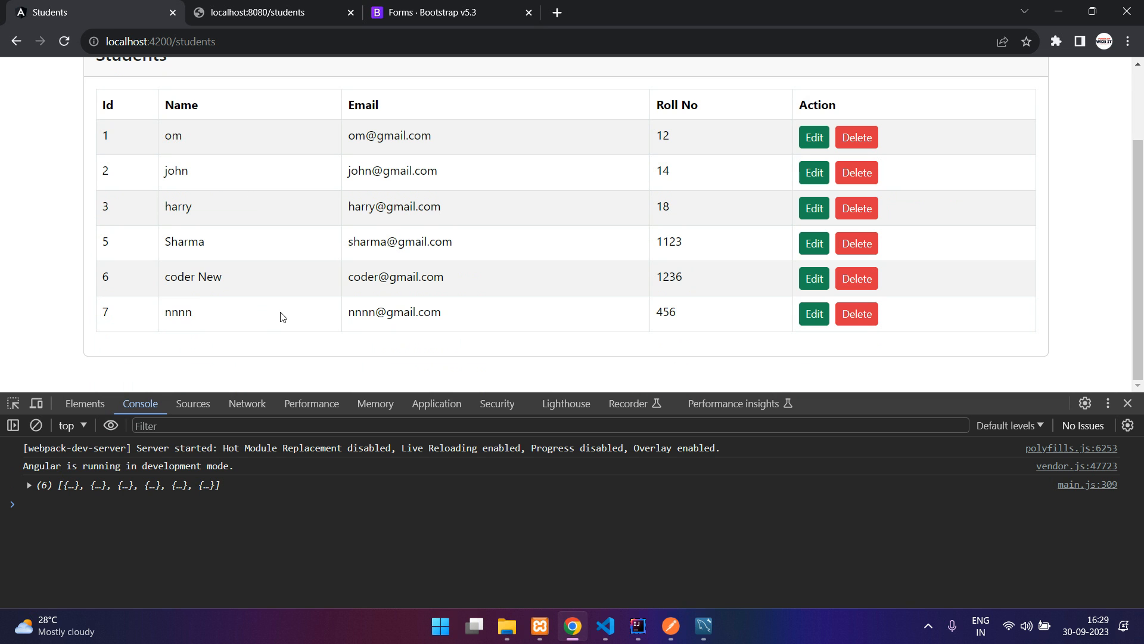
mouse_move(855, 279)
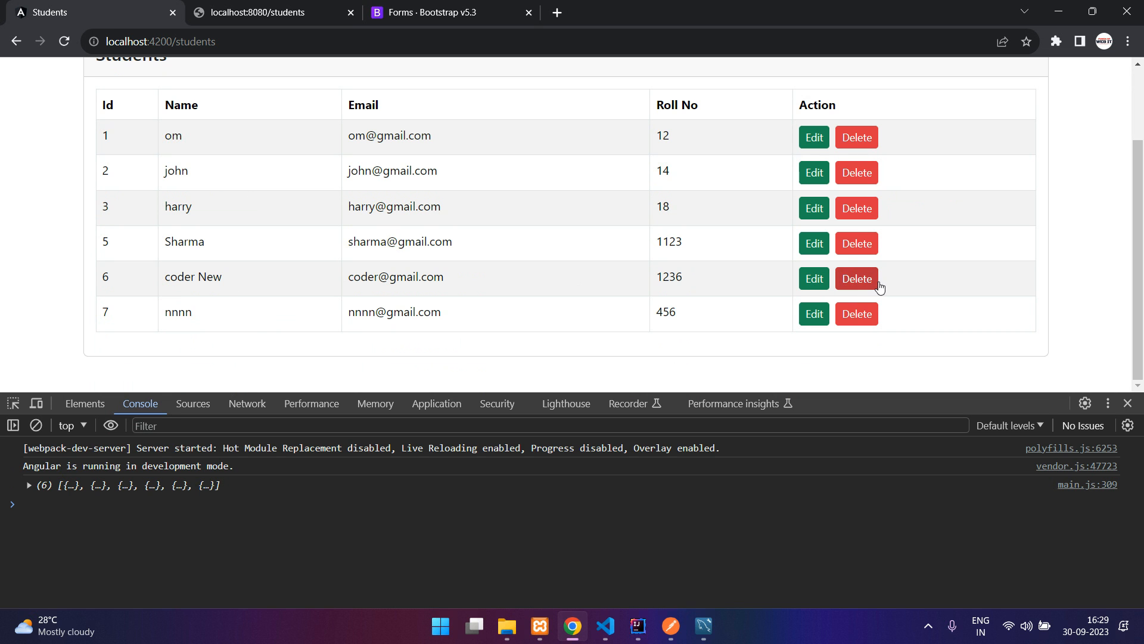
Delete the coder New record, note the 'Record Deleted' parse error, and reload the list
click(855, 278)
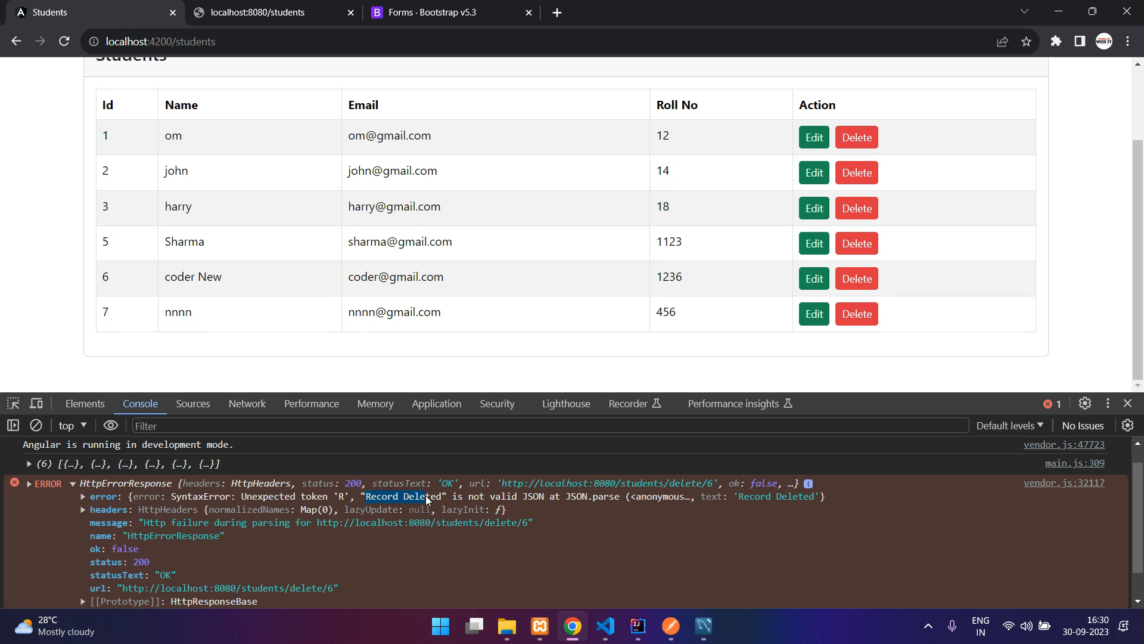
mouse_move(682, 496)
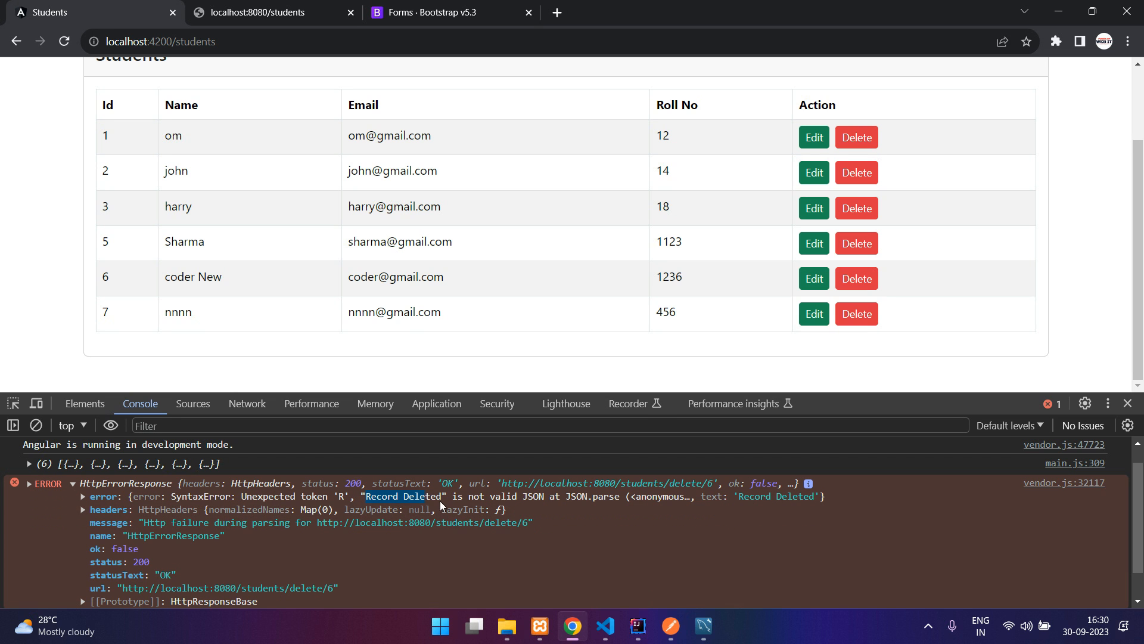
drag(445, 496, 536, 496)
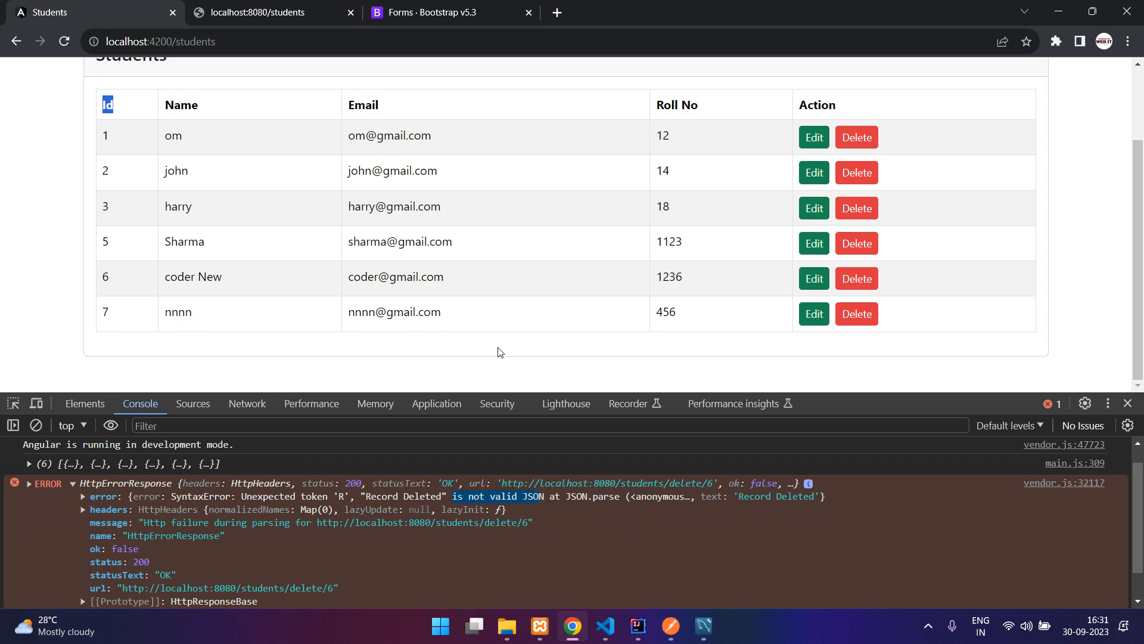
click(64, 42)
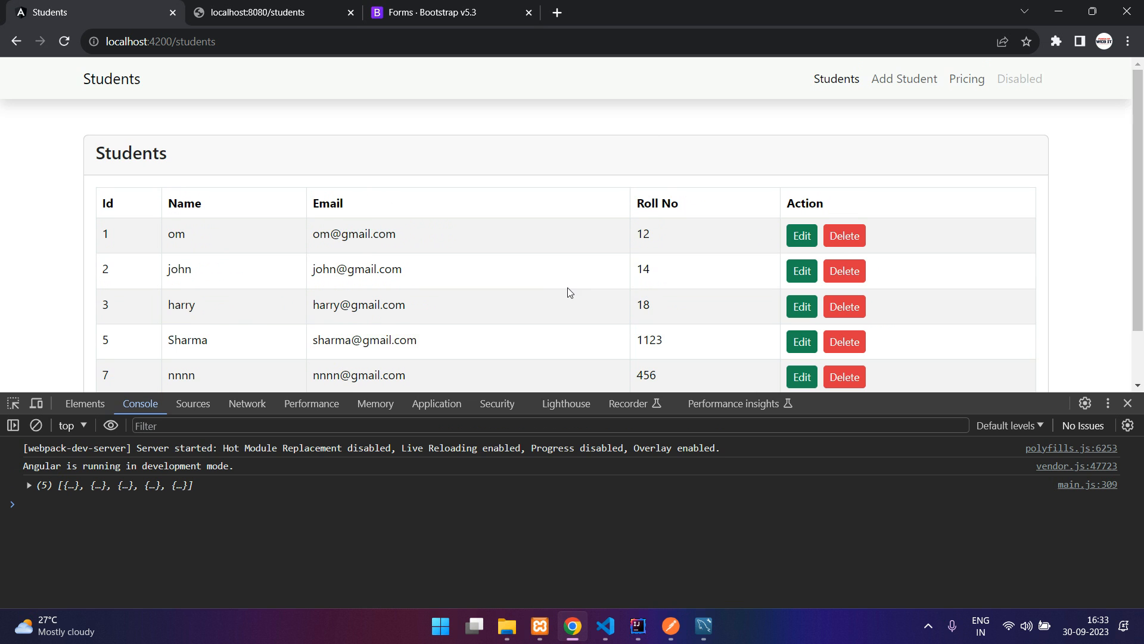
scroll(down, 3)
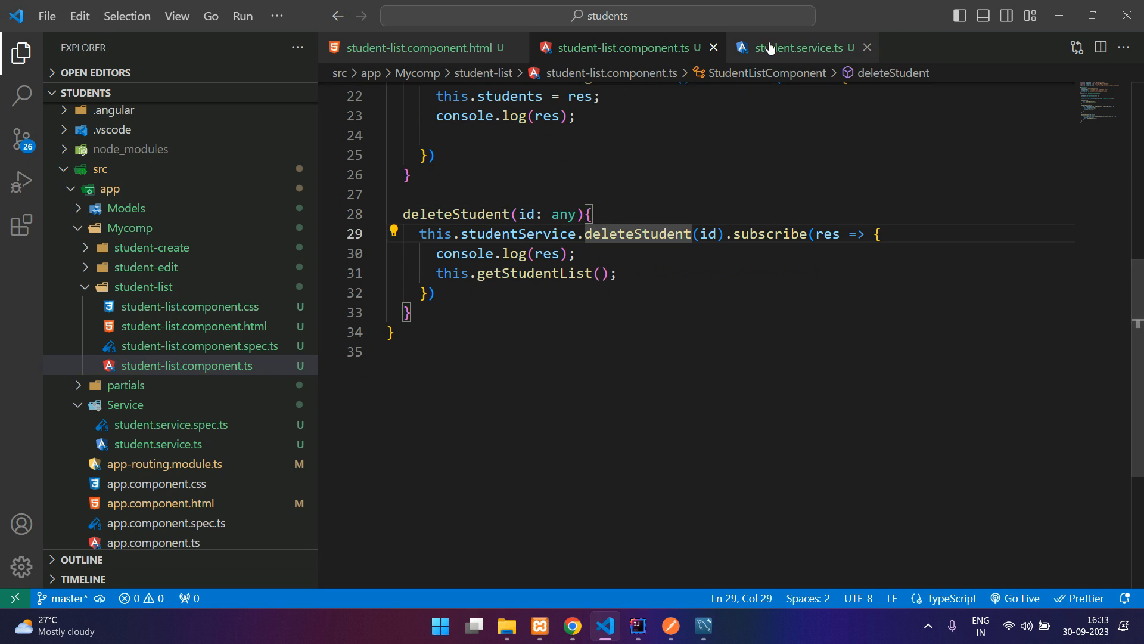
In student.service.ts, pass {responseType: 'text'} to the httpClient.delete call
click(795, 48)
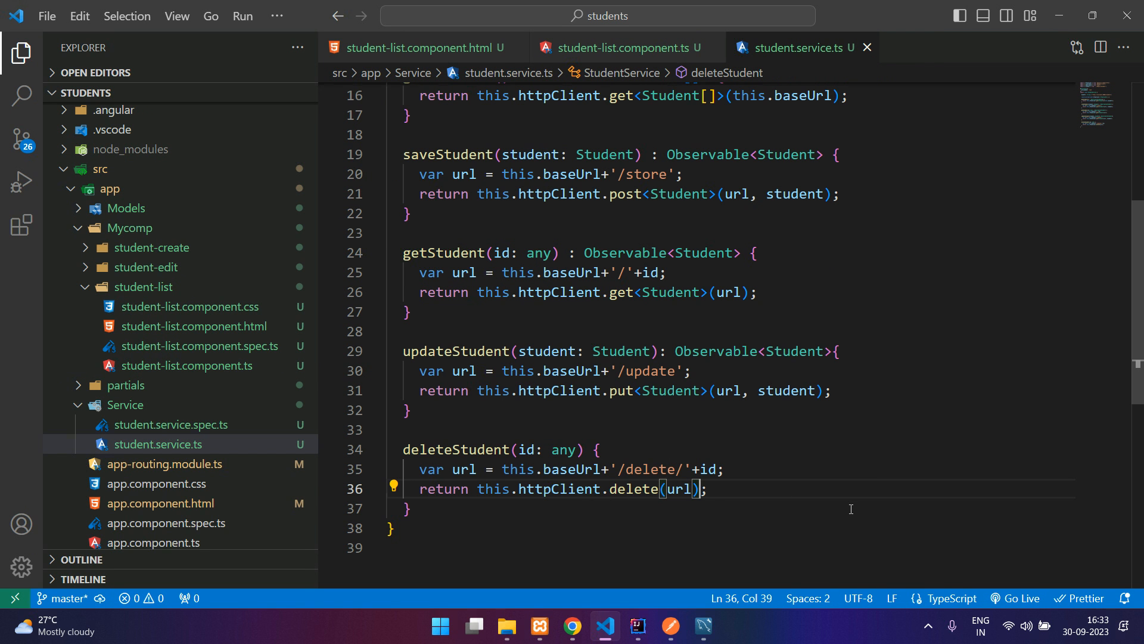
text(, {})
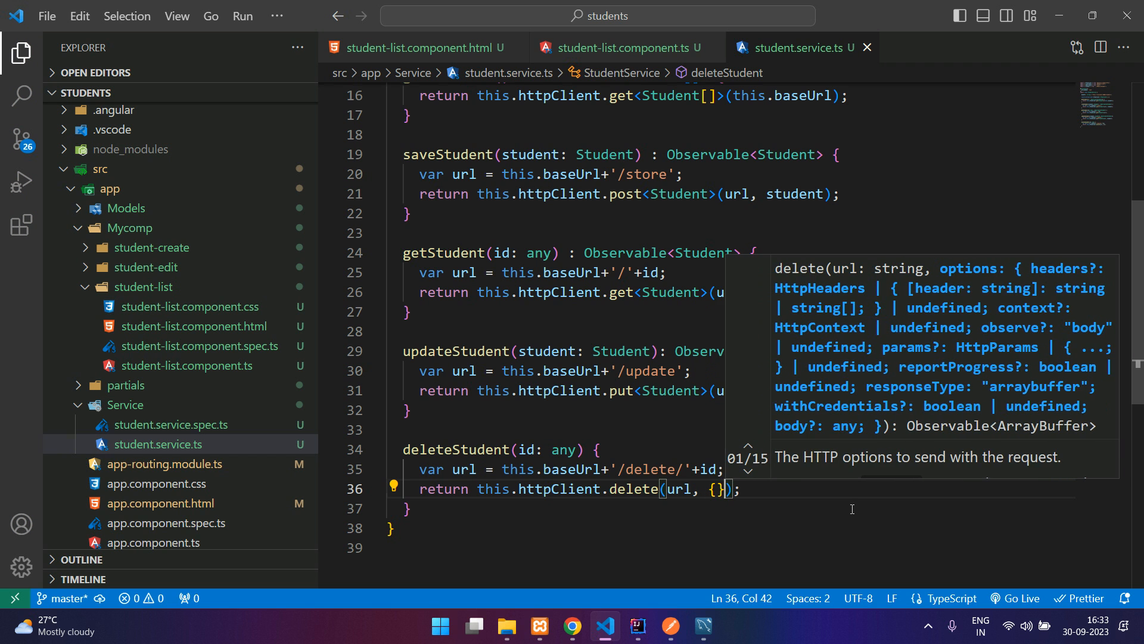
text(responseType: ')
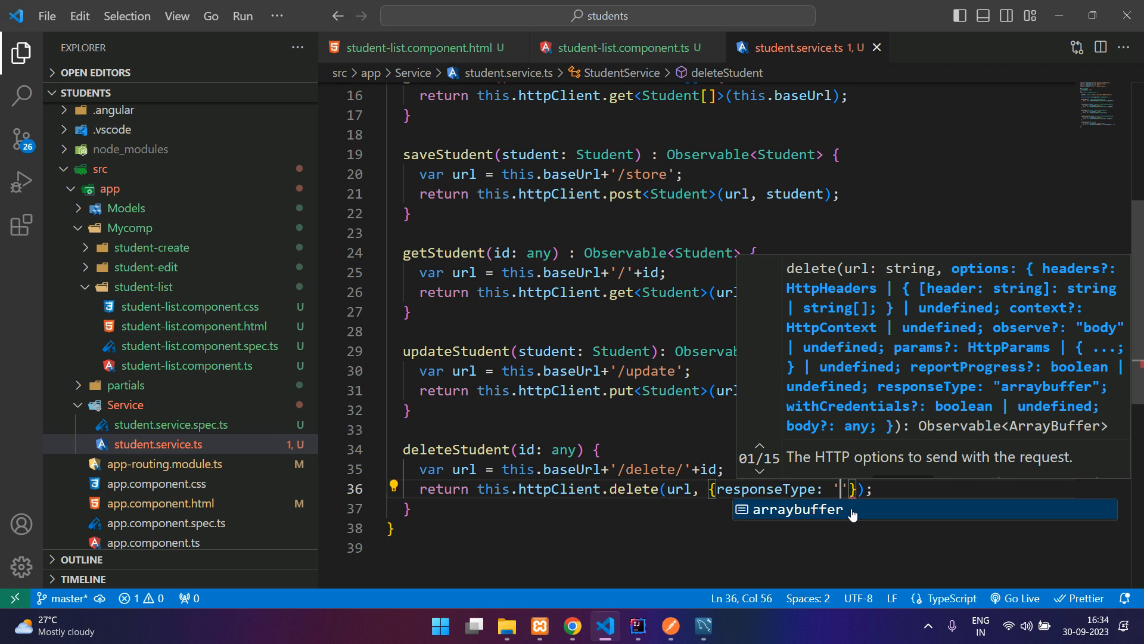
text(text)
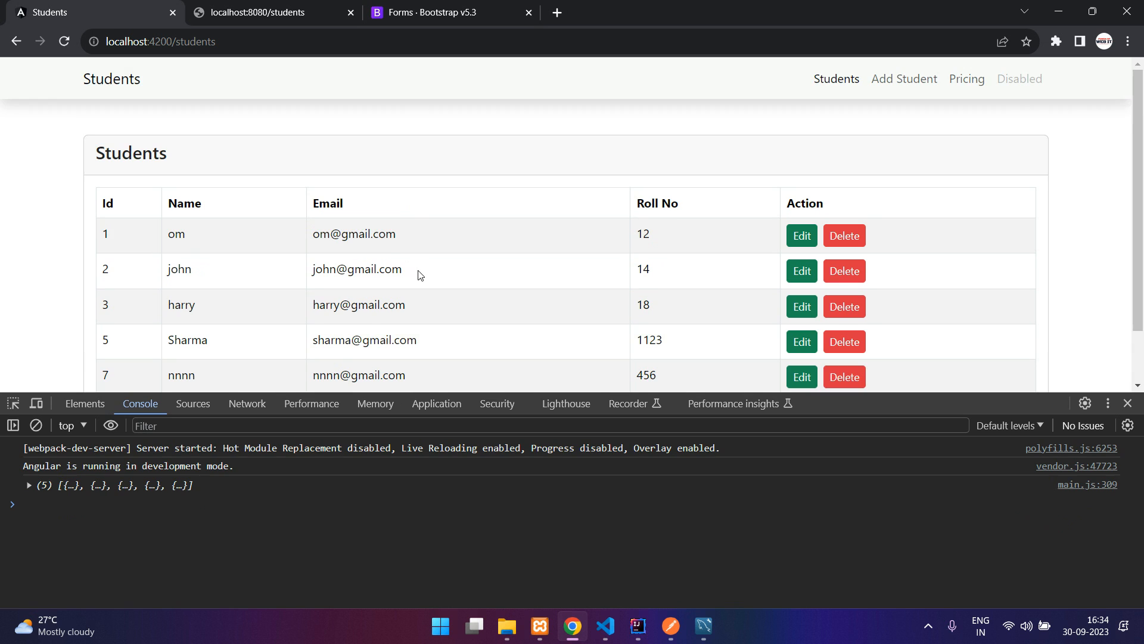
Delete the john record; console logs 'Record Deleted' and the table shows four students
scroll(up, 3)
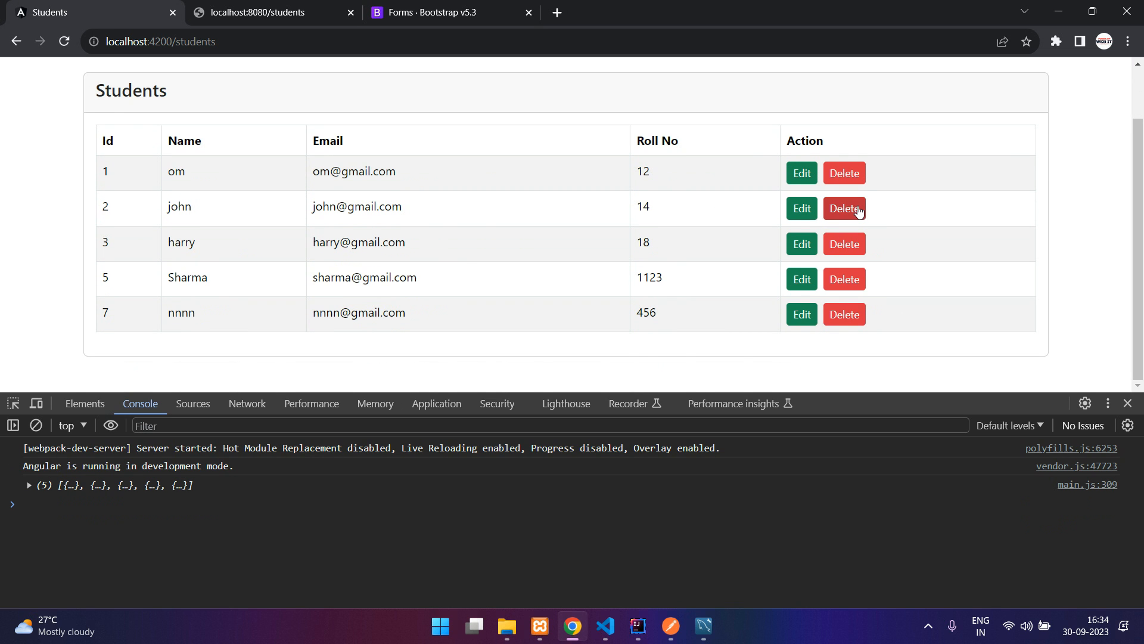
click(844, 207)
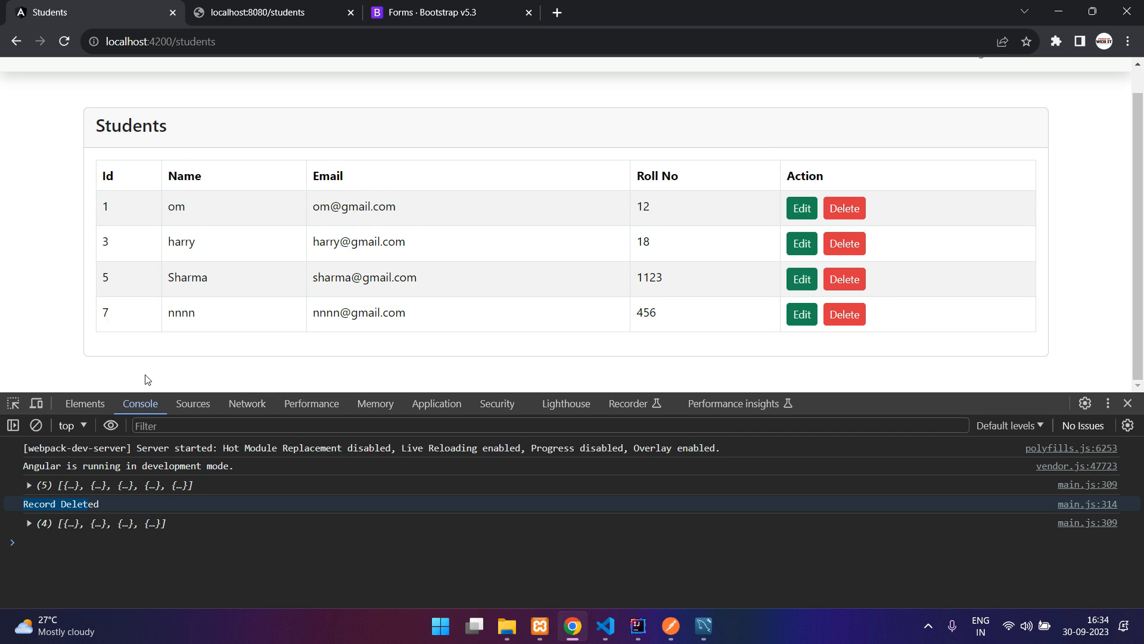
mouse_move(229, 246)
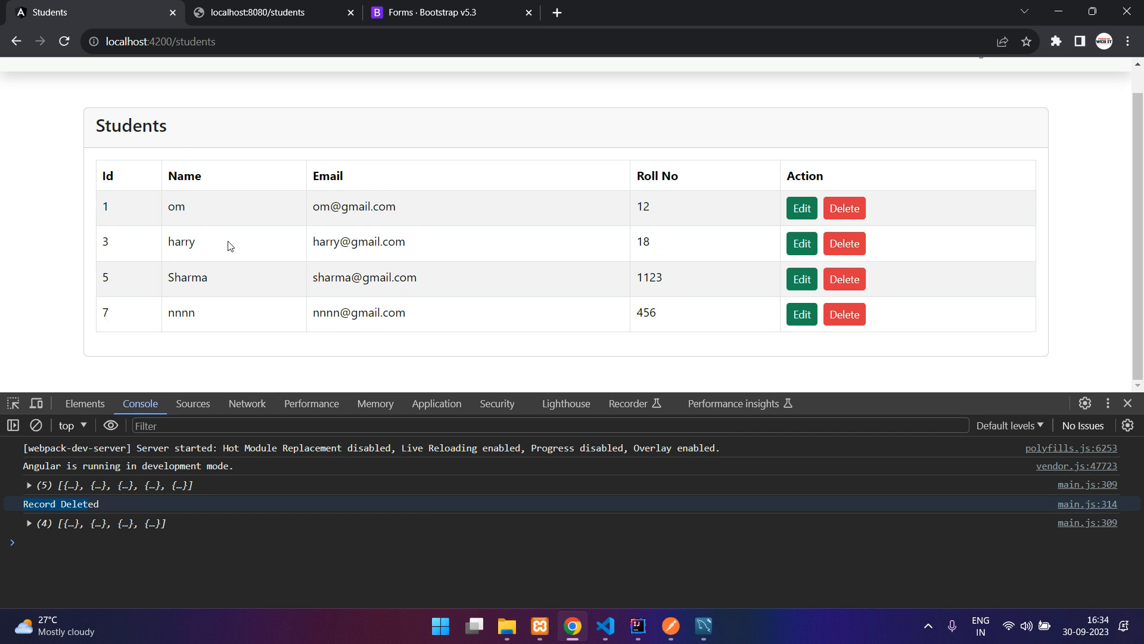